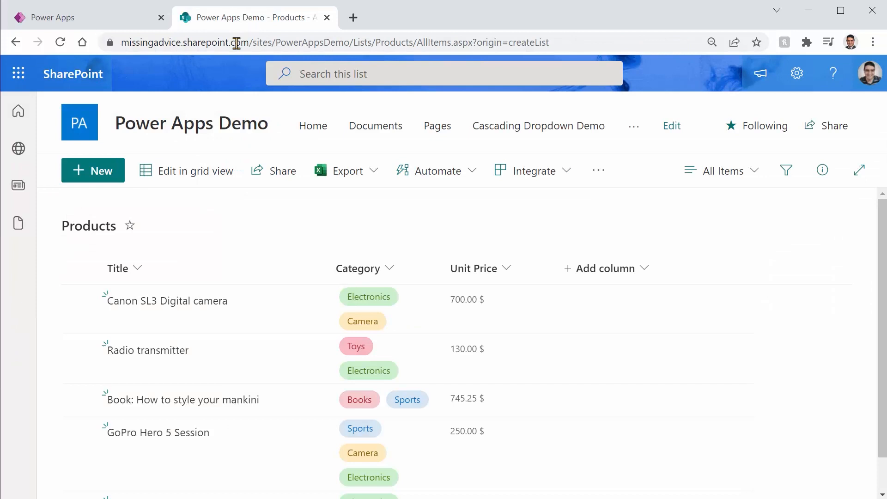
{"action": "mouse_move", "coordinate": [189, 207]}
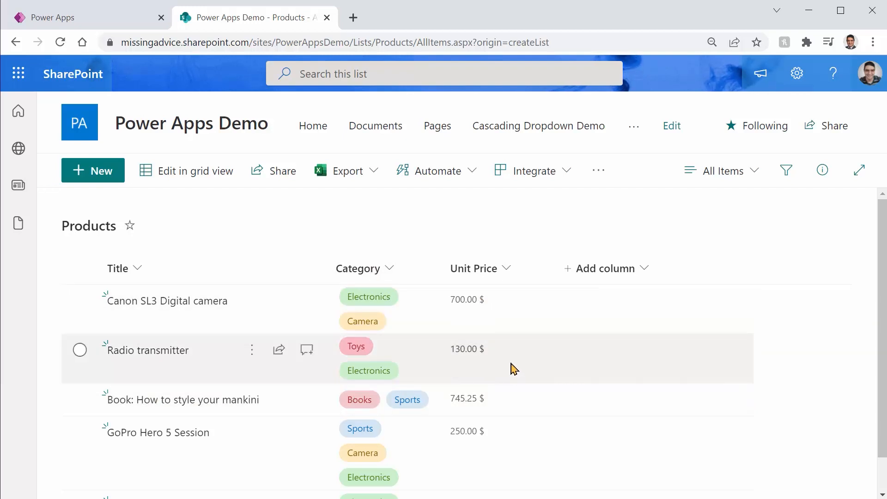
Add the Products list from the Power Apps Demo SharePoint site as a data source
{"action": "left_click", "coordinate": [333, 42]}
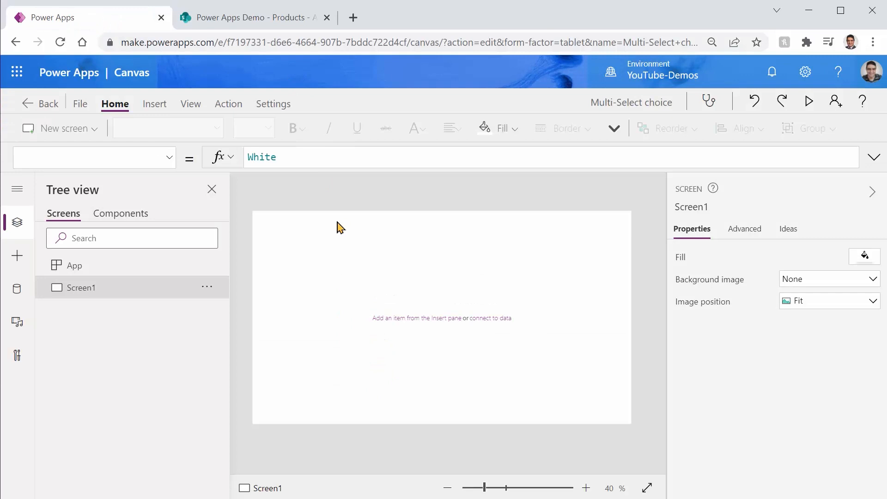
{"action": "mouse_move", "coordinate": [123, 307]}
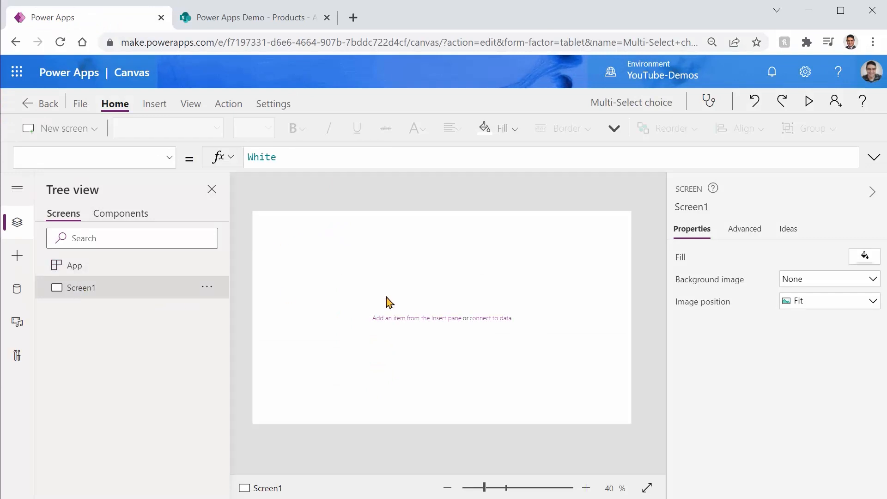
{"action": "left_click", "coordinate": [17, 289]}
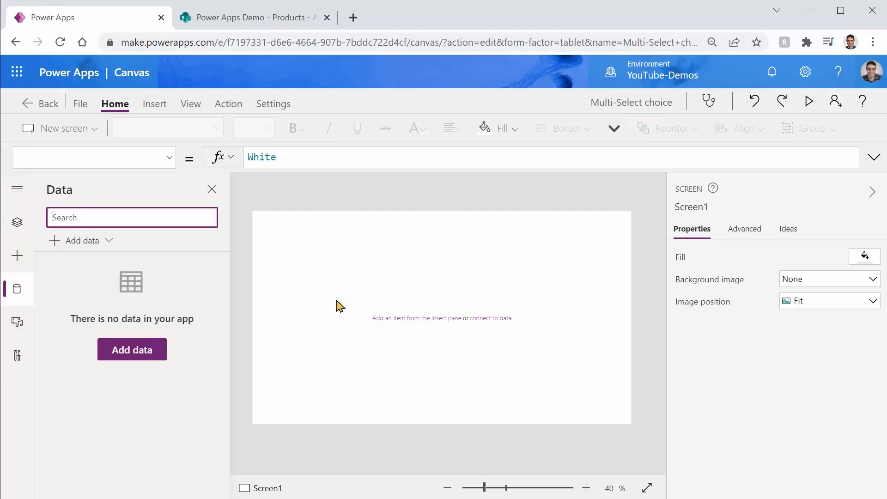
{"action": "mouse_move", "coordinate": [131, 349]}
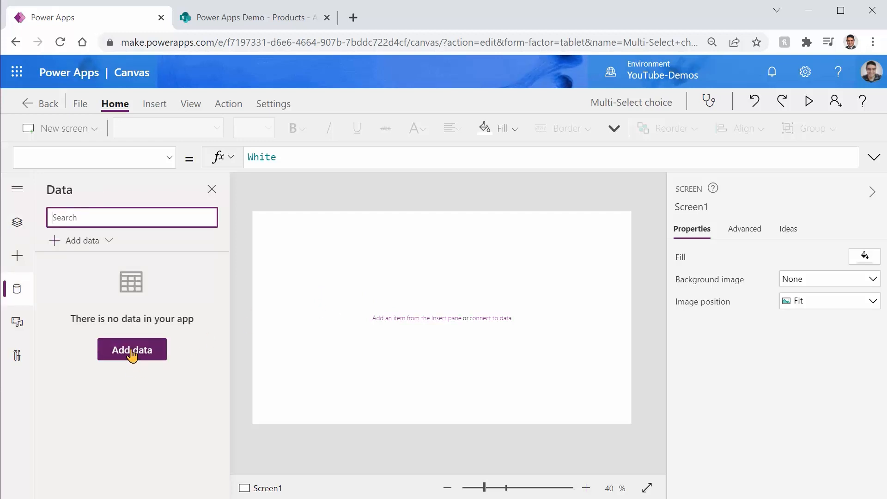
{"action": "left_click", "coordinate": [131, 350]}
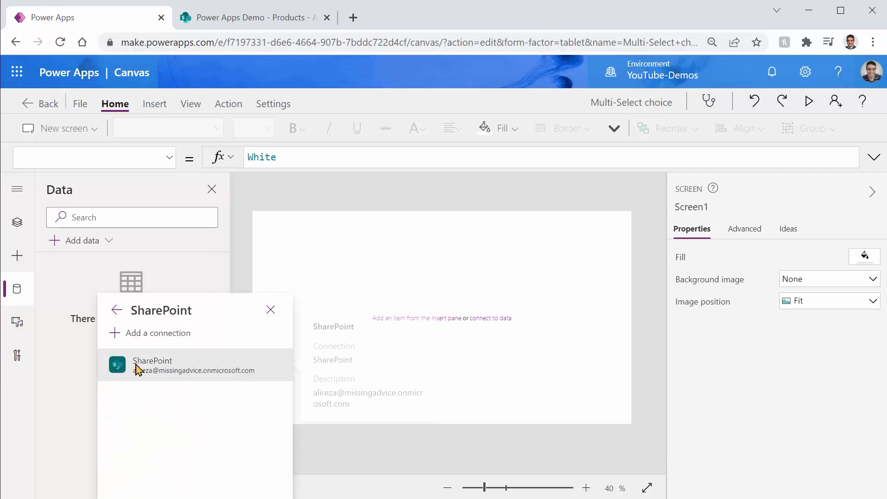
{"action": "left_click", "coordinate": [151, 365]}
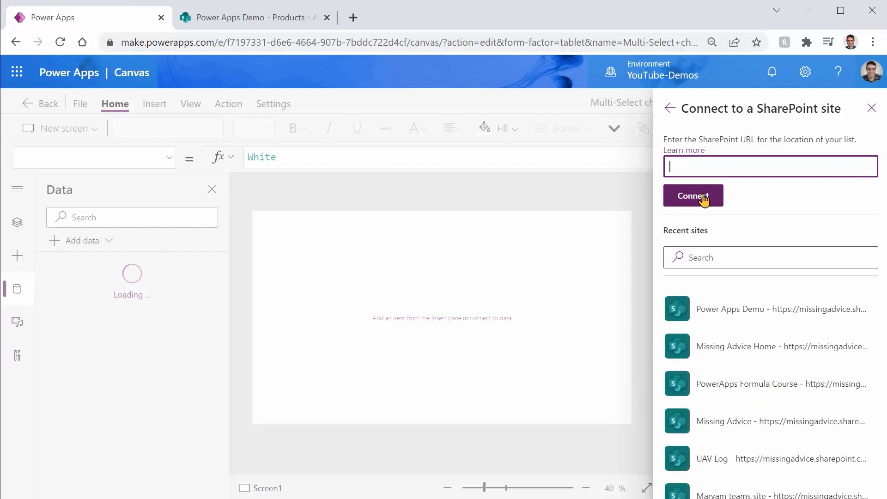
{"action": "left_click", "coordinate": [693, 196]}
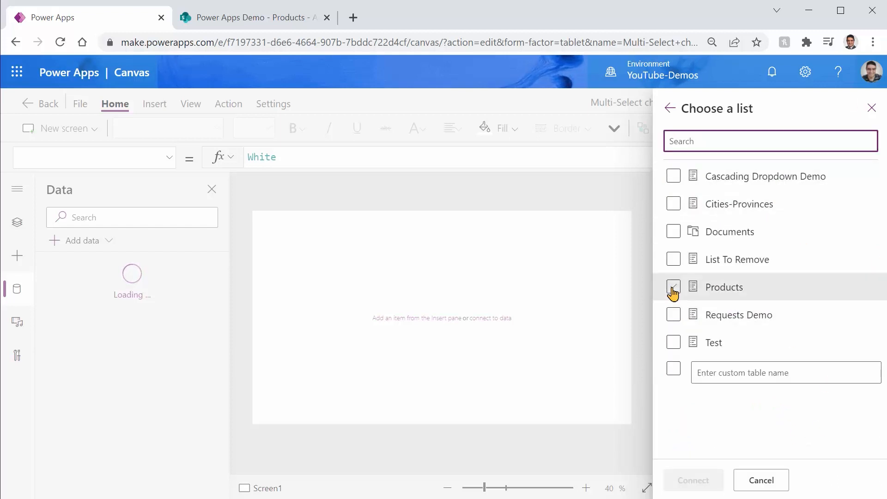
{"action": "left_click", "coordinate": [692, 480]}
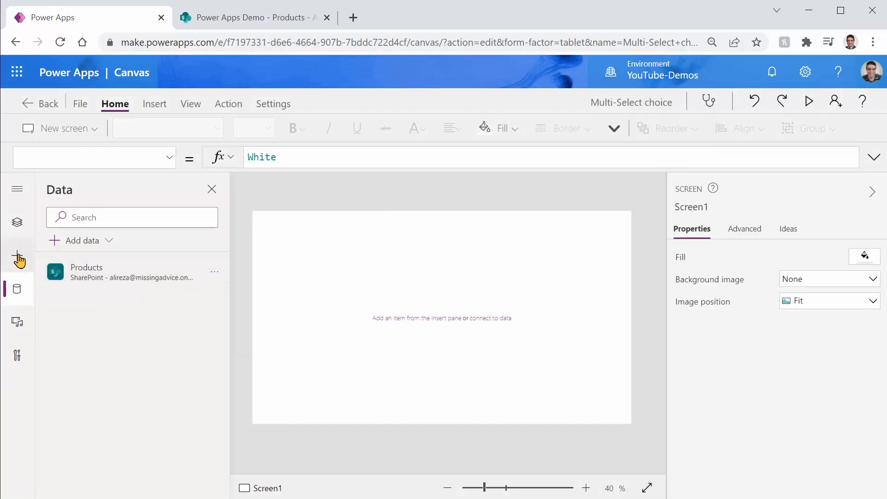
Insert a data table bound to Products and preview it, then return to editing
{"action": "left_click", "coordinate": [17, 255]}
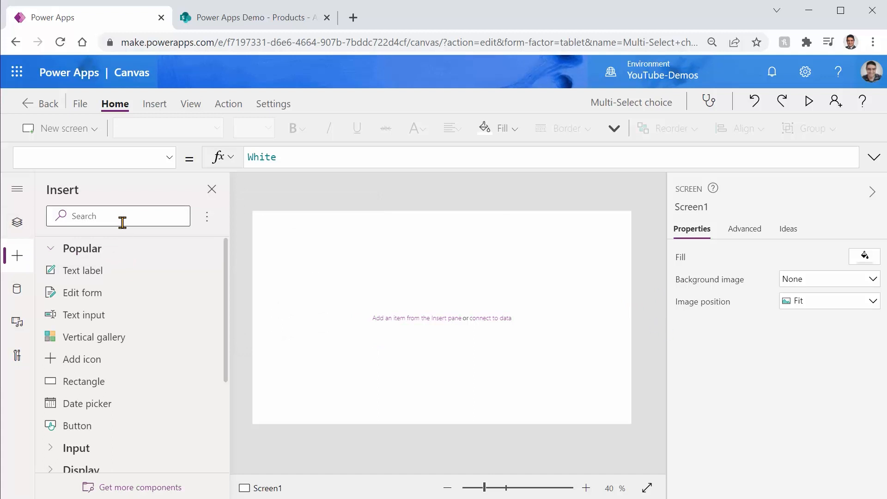
{"action": "type", "text": "Data"}
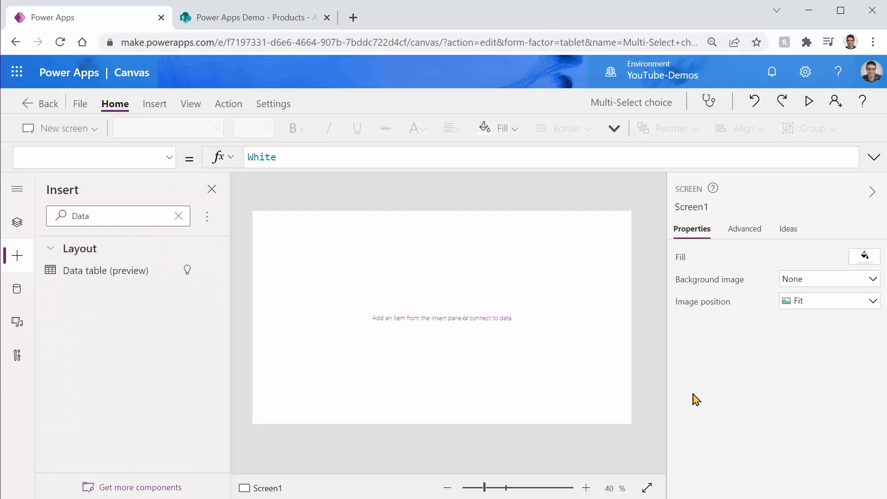
{"action": "left_click", "coordinate": [105, 270]}
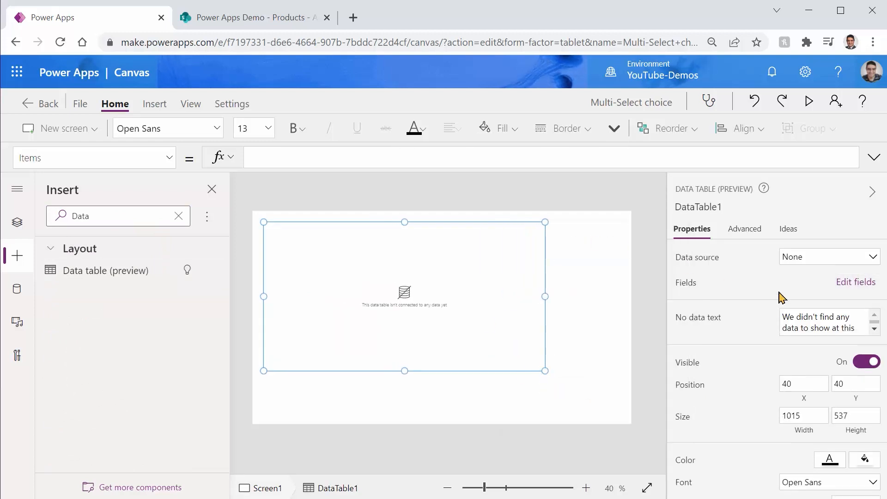
{"action": "left_click", "coordinate": [828, 256]}
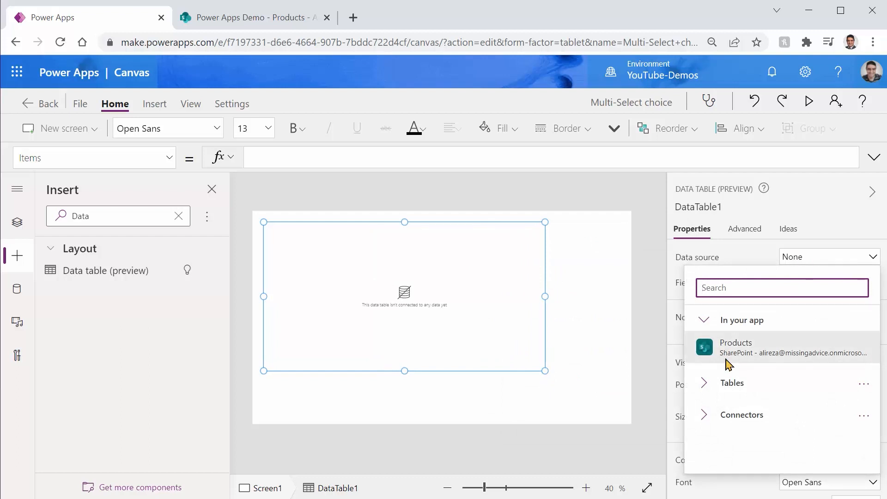
{"action": "left_click", "coordinate": [736, 343]}
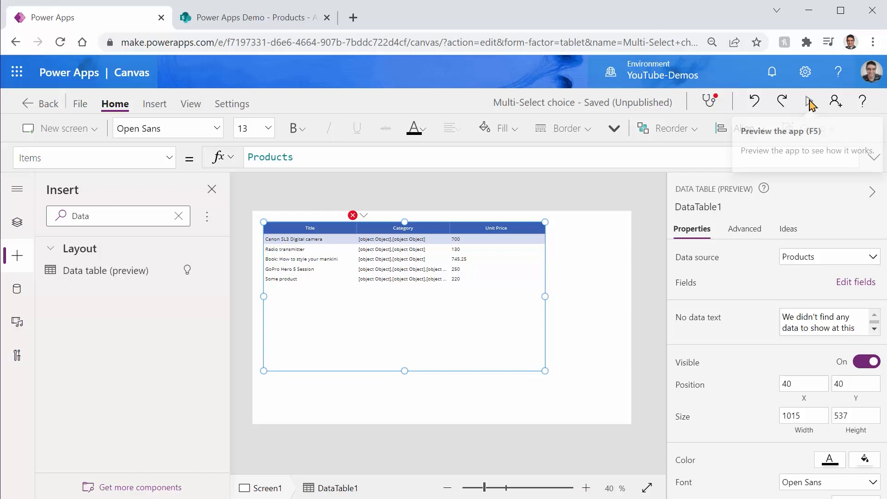
{"action": "left_click", "coordinate": [810, 102]}
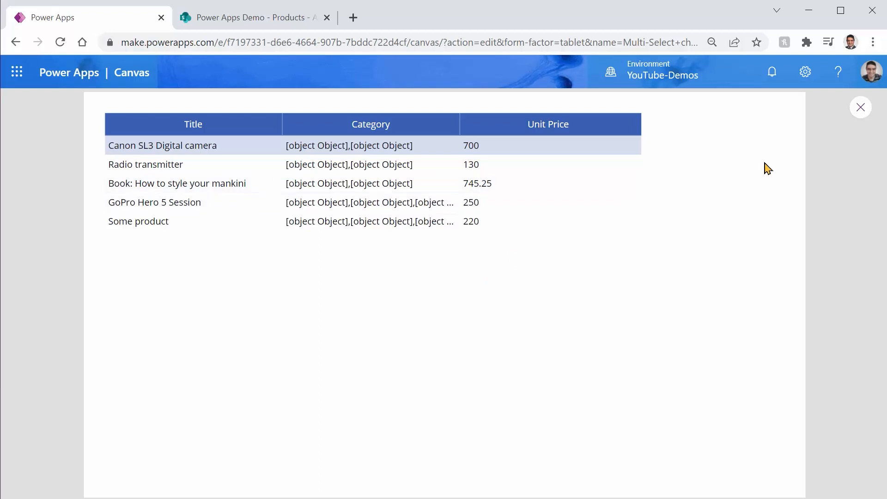
{"action": "left_click", "coordinate": [860, 107]}
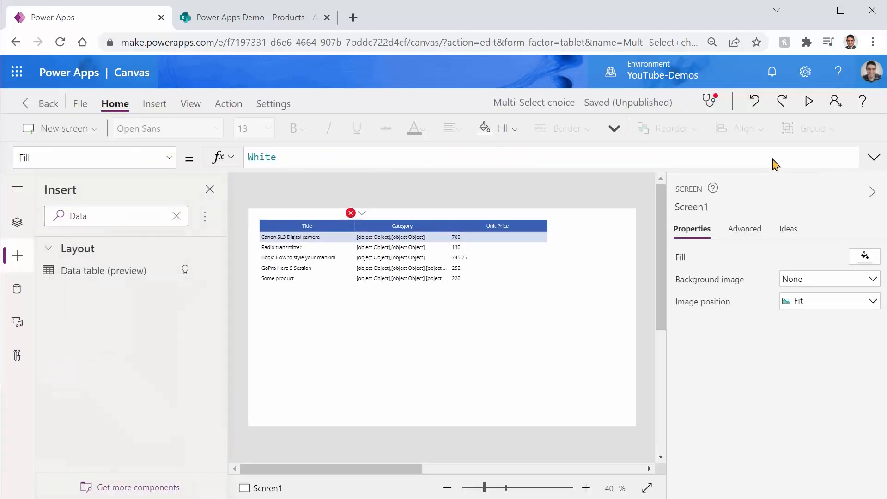
{"action": "left_click", "coordinate": [403, 227]}
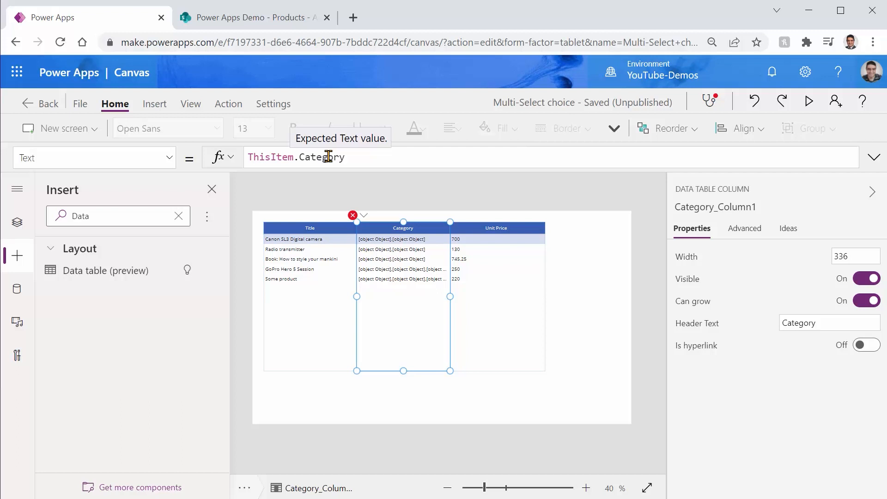
{"action": "double_click", "coordinate": [324, 156]}
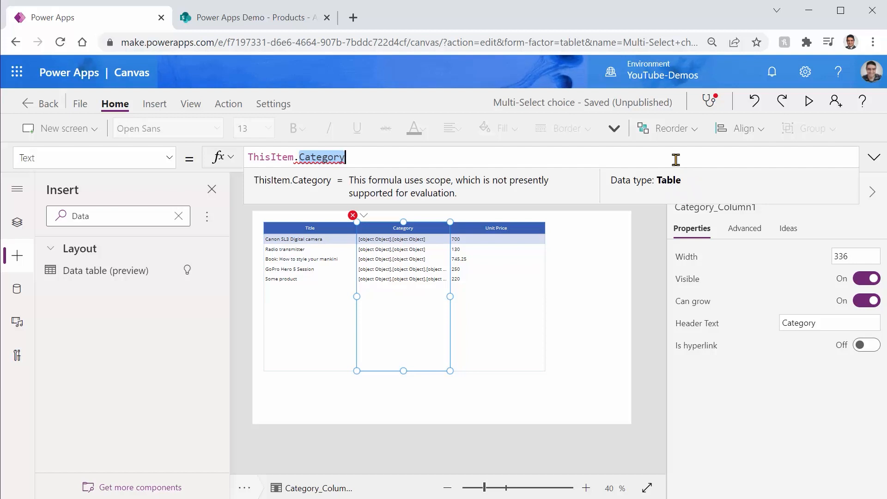
{"action": "mouse_move", "coordinate": [308, 184]}
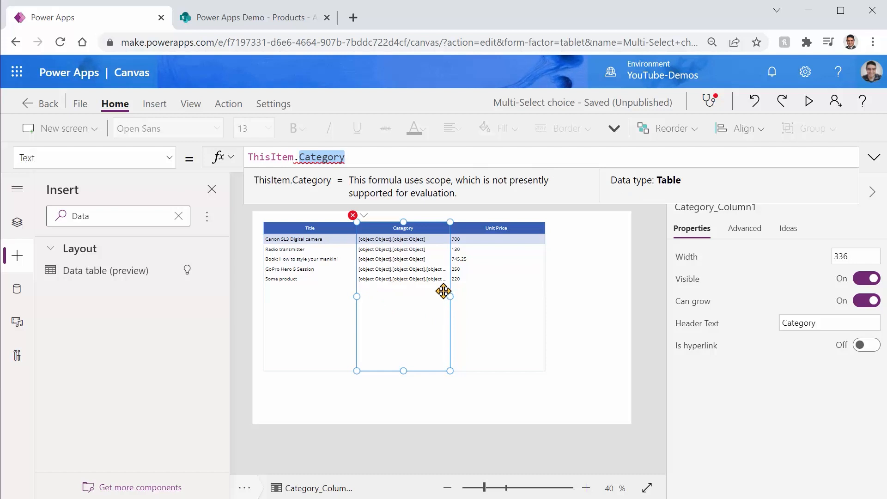
{"action": "mouse_move", "coordinate": [444, 291]}
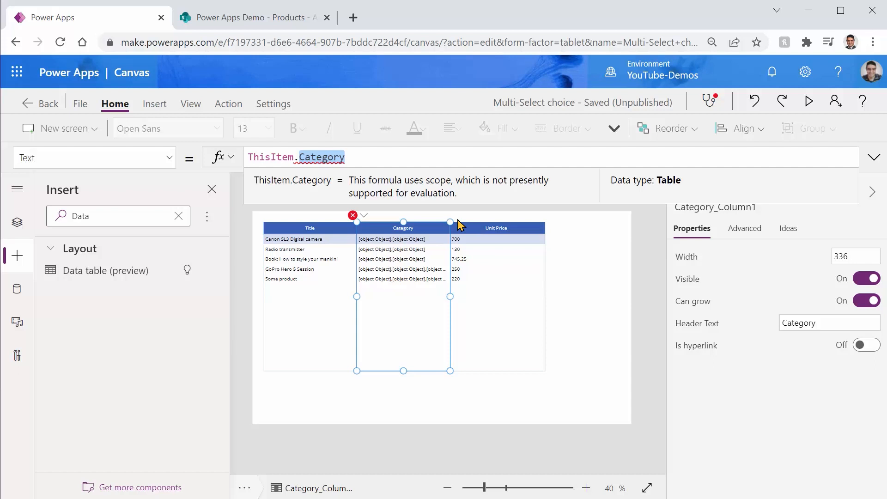
{"action": "mouse_move", "coordinate": [470, 201]}
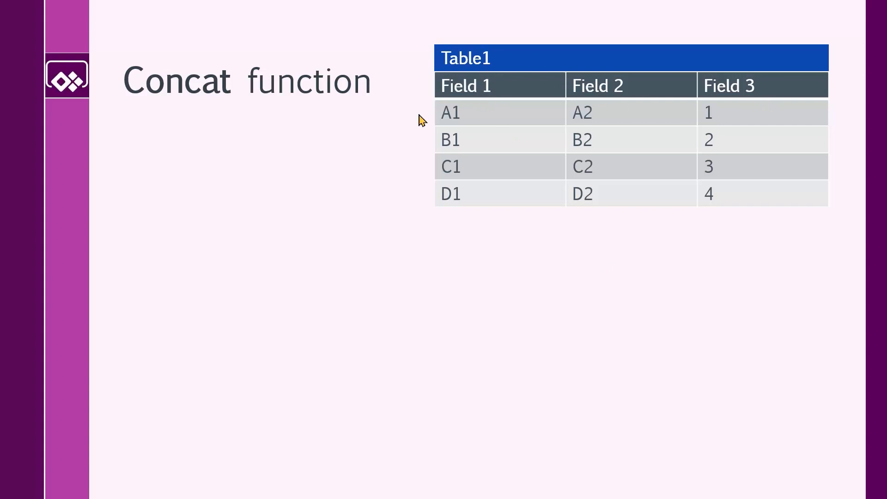
{"action": "mouse_move", "coordinate": [569, 189]}
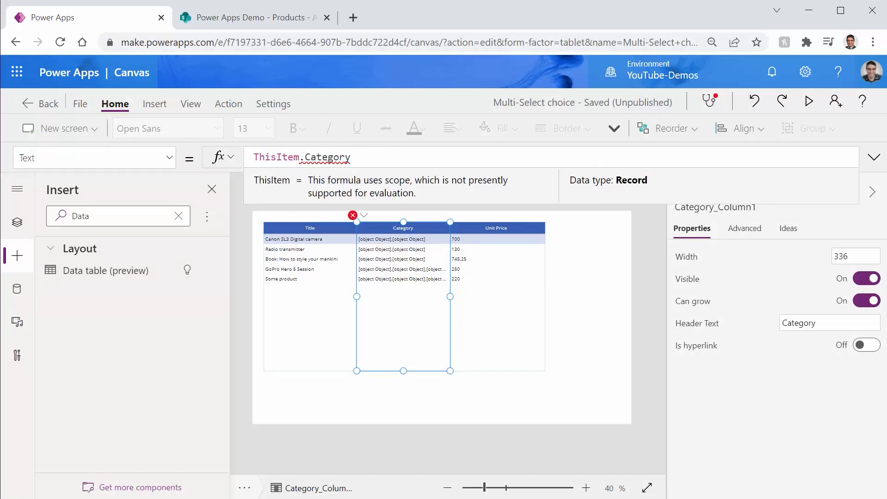
Set the Category column's Text to Concat(ThisItem.Category, ThisRecord.Value, ", ")
{"action": "type", "text": "Concat("}
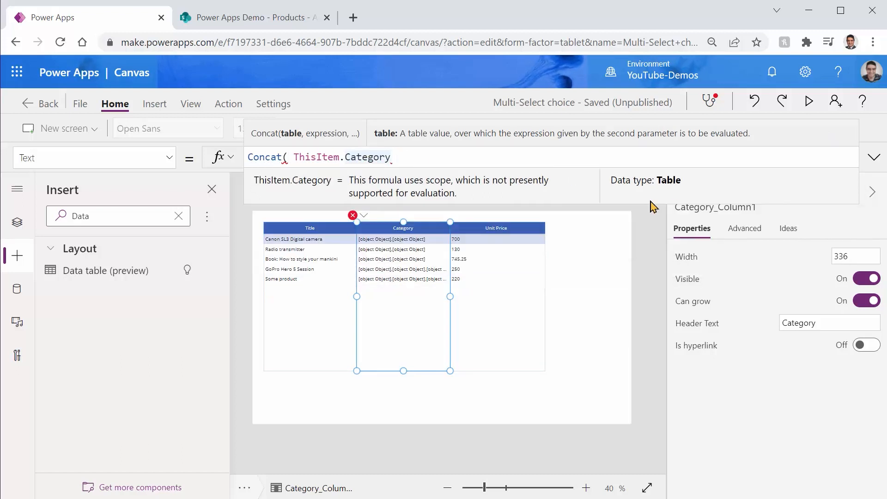
{"action": "type", "text": ","}
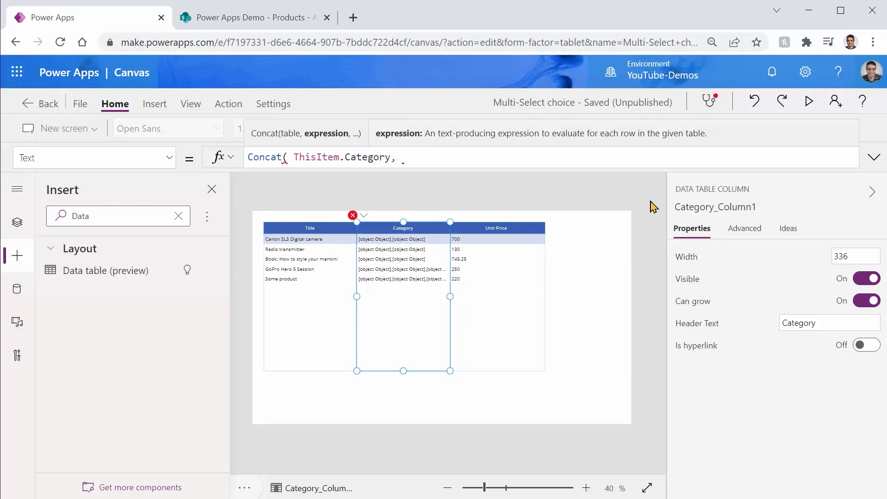
{"action": "type", "text": "t"}
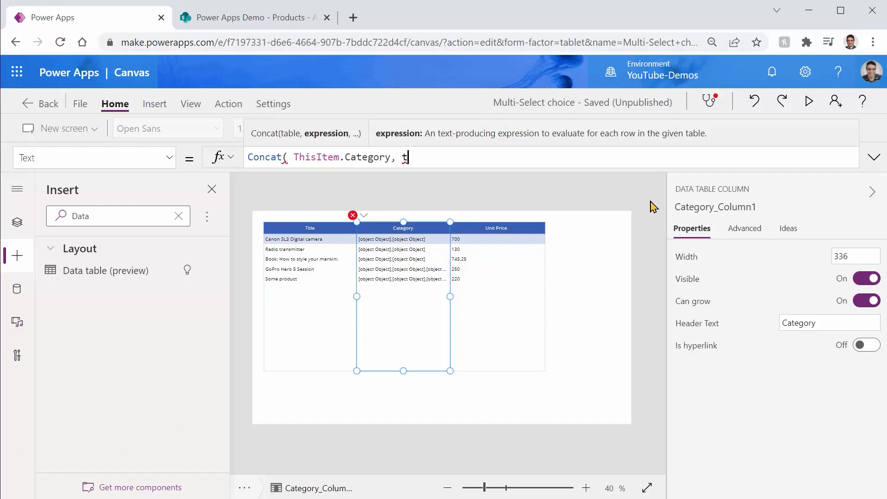
{"action": "type", "text": "his"}
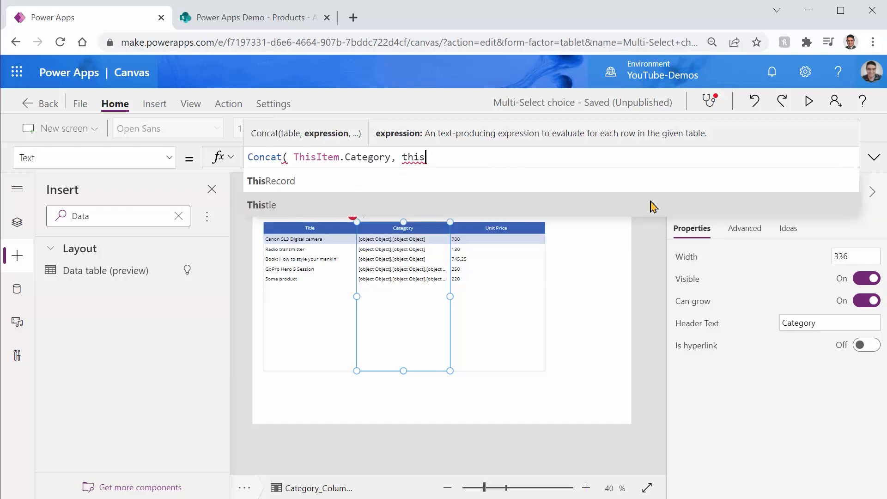
{"action": "type", "text": "Record.va"}
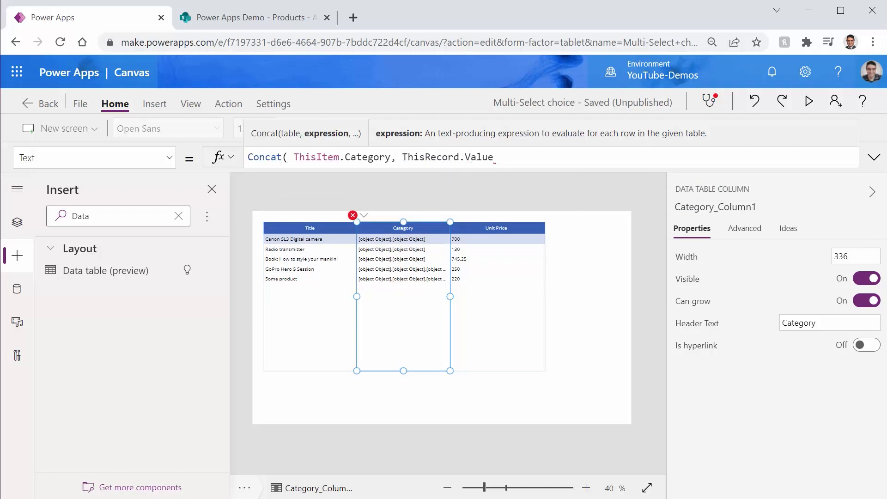
{"action": "mouse_move", "coordinate": [304, 252]}
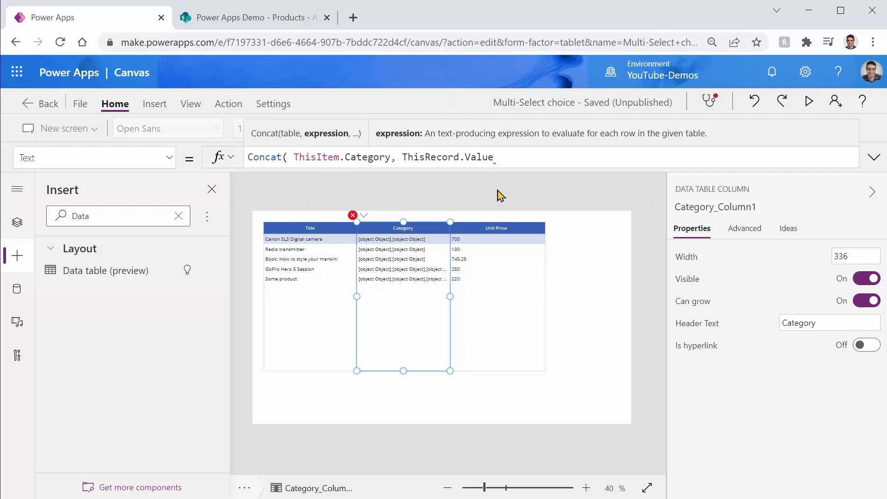
{"action": "type", "text": ", \""}
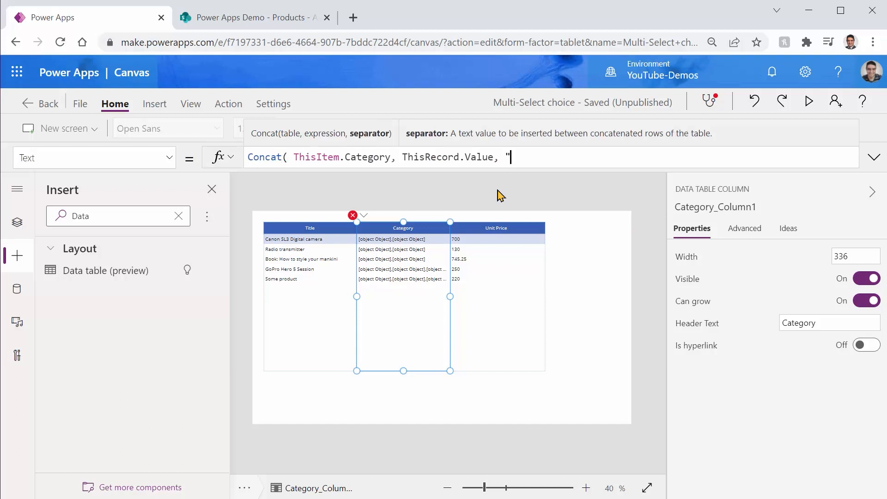
{"action": "type", "text": "\""}
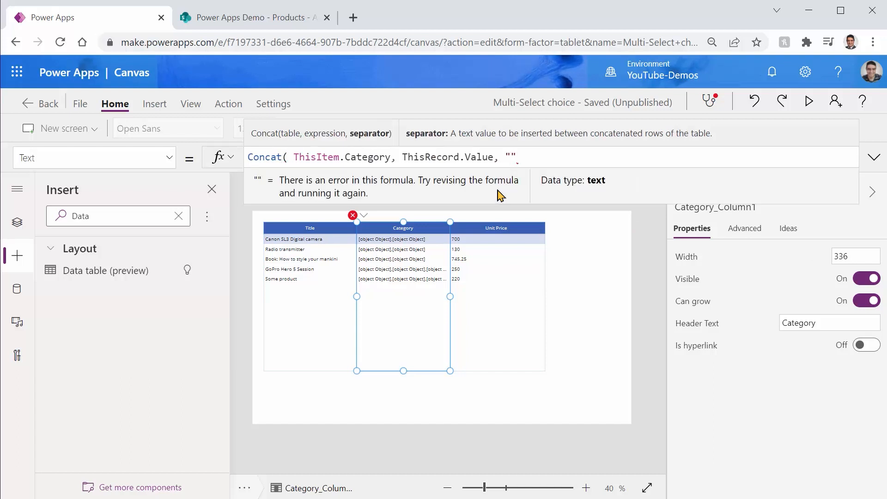
{"action": "type", "text": "\" \""}
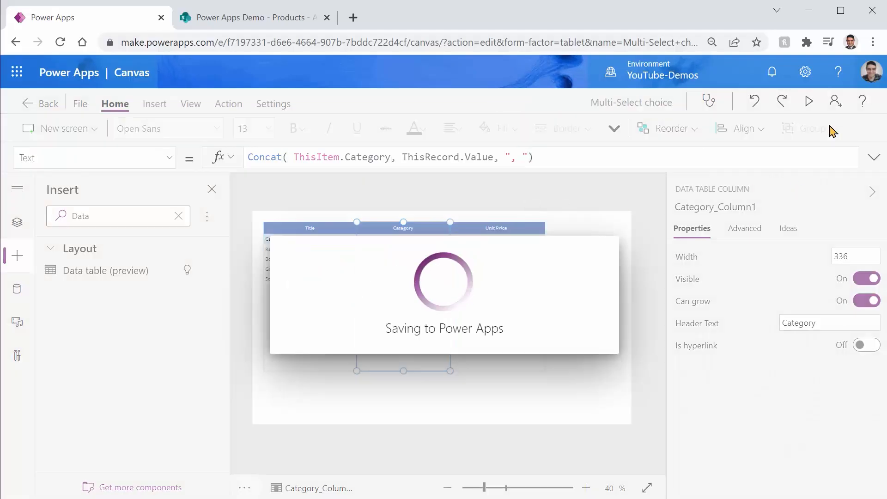
Preview the comma-separated categories, then show the Tree view of Screen1's controls
{"action": "left_click", "coordinate": [809, 101]}
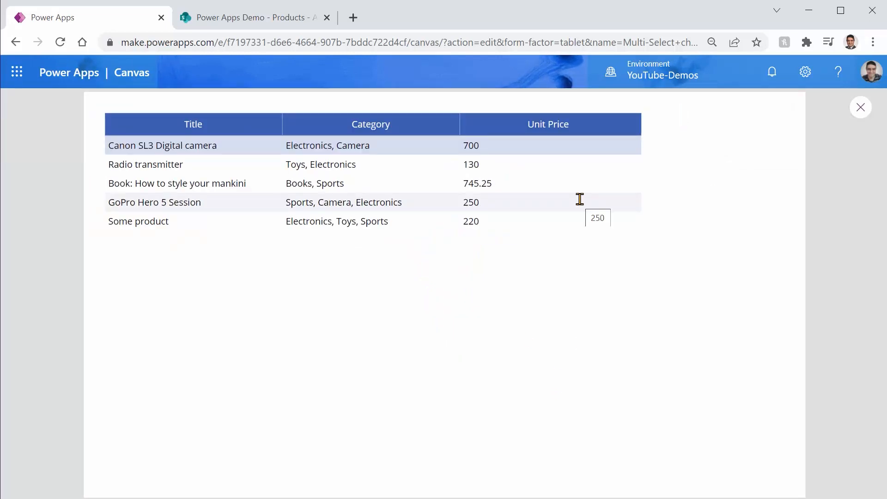
{"action": "left_click", "coordinate": [860, 107]}
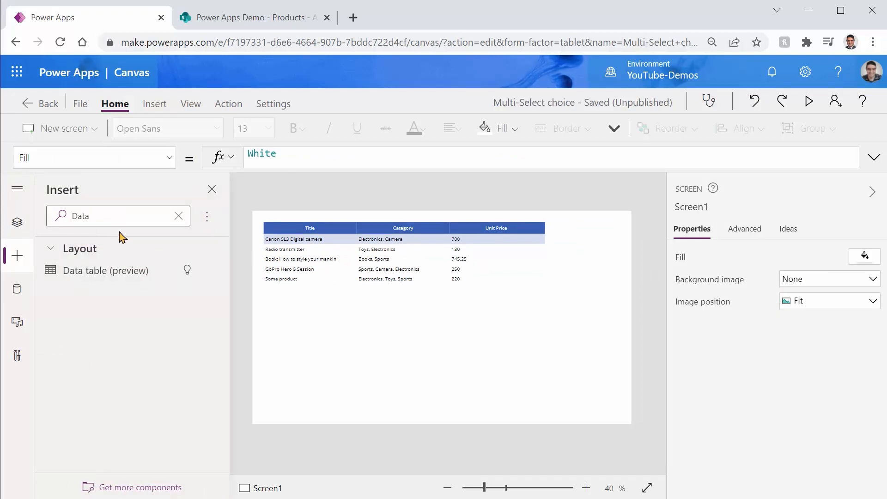
{"action": "left_click", "coordinate": [18, 221]}
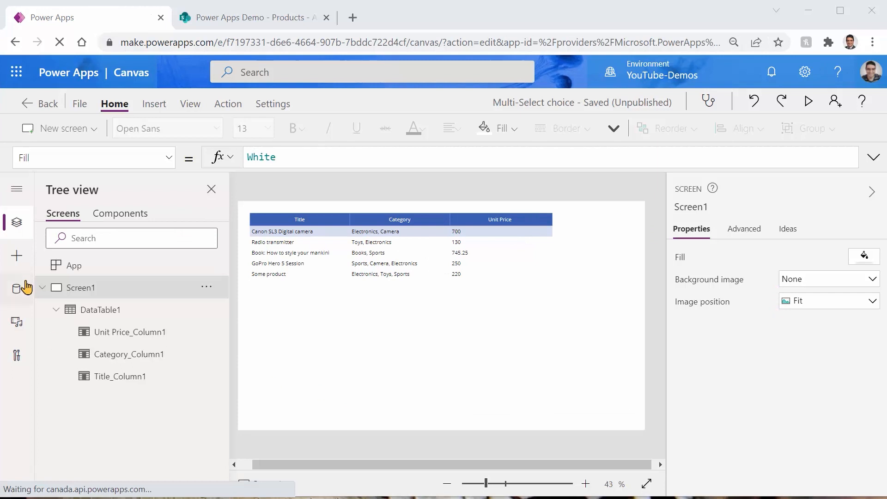
Add a Products vertical gallery with Title and subtitle layout below the data table
{"action": "left_click", "coordinate": [17, 255]}
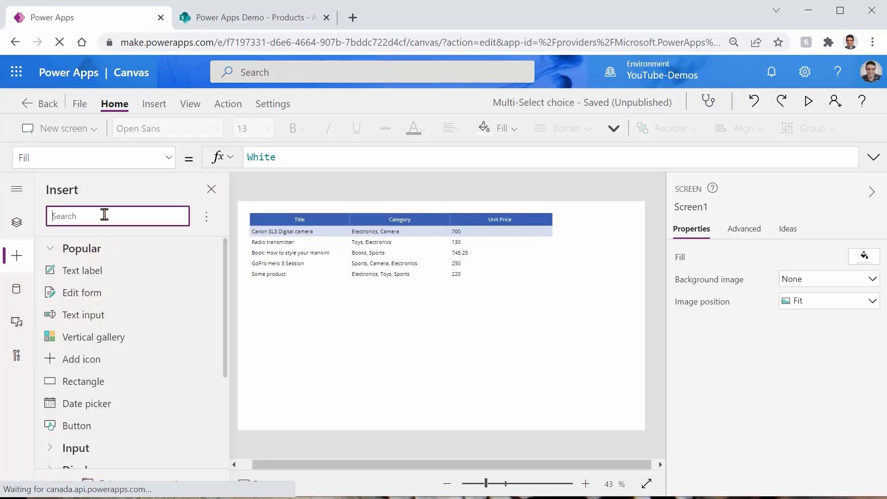
{"action": "type", "text": "galler"}
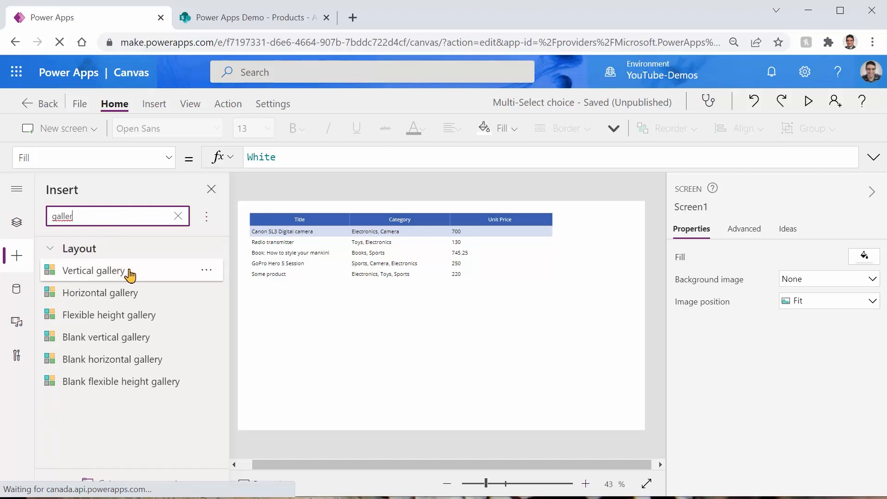
{"action": "left_click", "coordinate": [93, 270]}
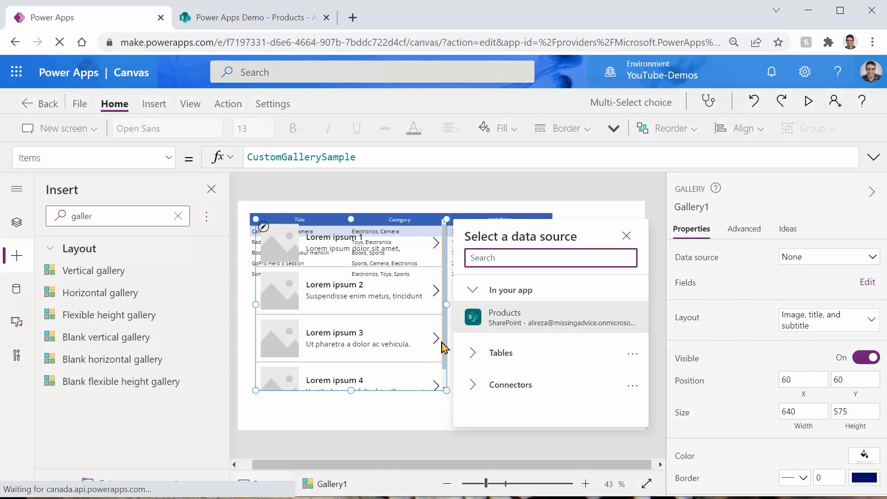
{"action": "mouse_move", "coordinate": [503, 317]}
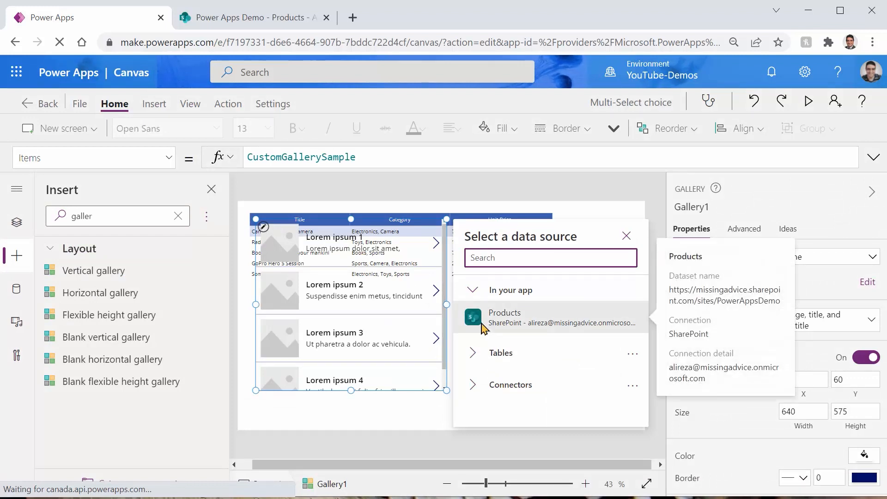
{"action": "left_click", "coordinate": [503, 317]}
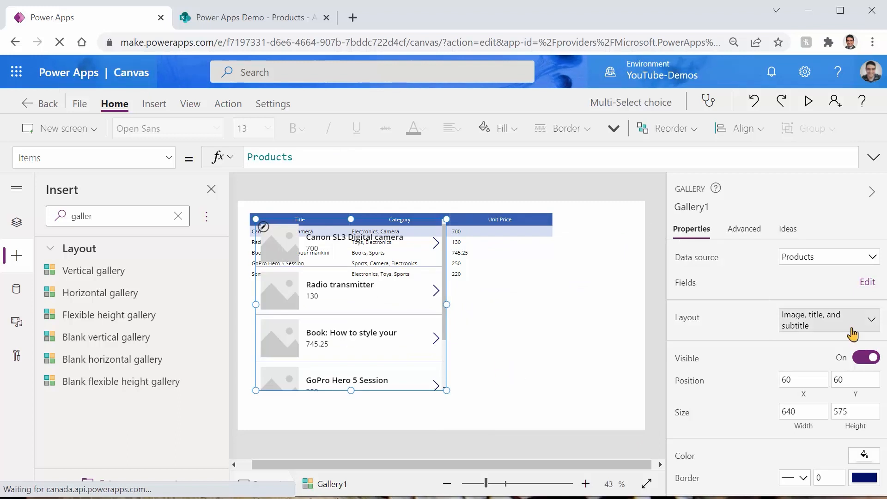
{"action": "left_click", "coordinate": [829, 320]}
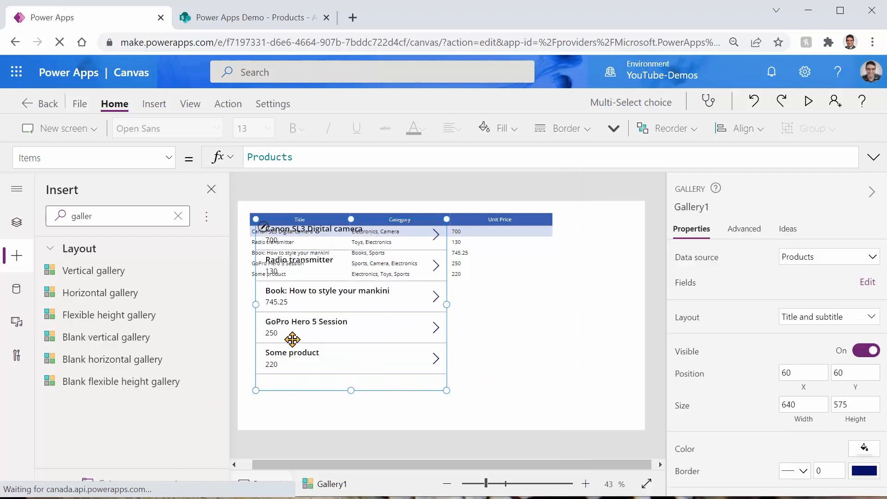
{"action": "mouse_move", "coordinate": [449, 353]}
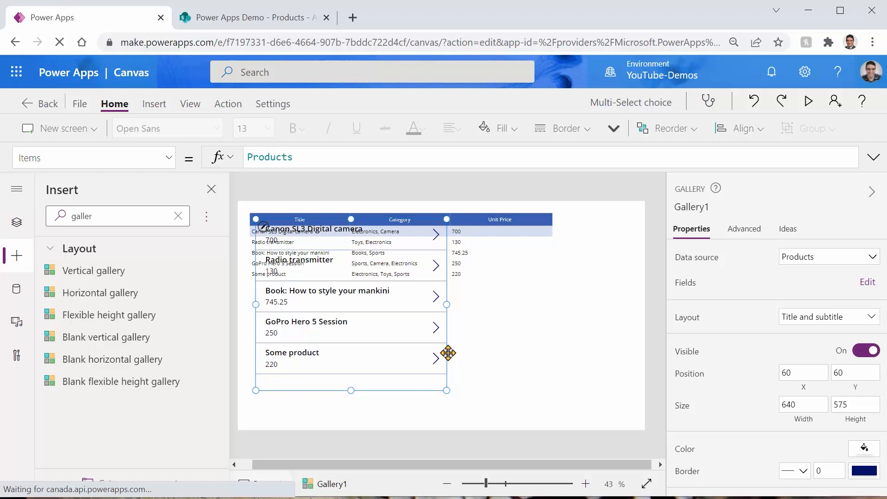
{"action": "left_click_drag", "start_coordinate": [449, 353], "coordinate": [416, 427]}
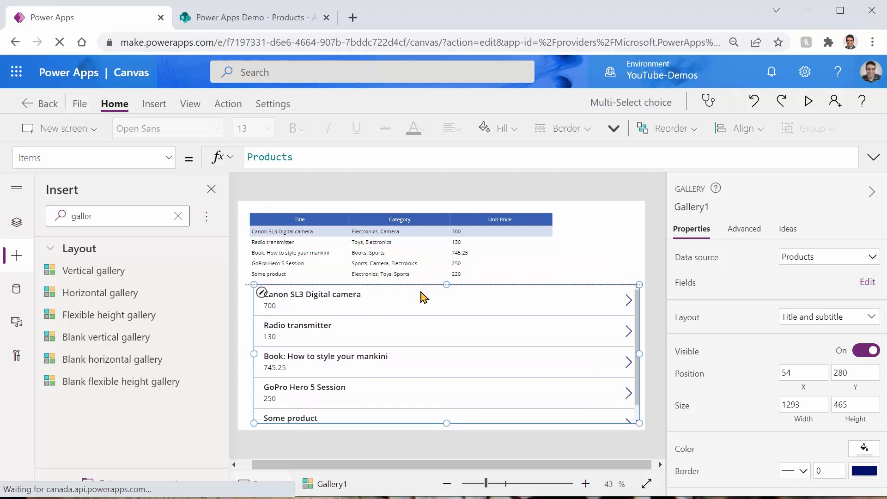
{"action": "left_click", "coordinate": [270, 305]}
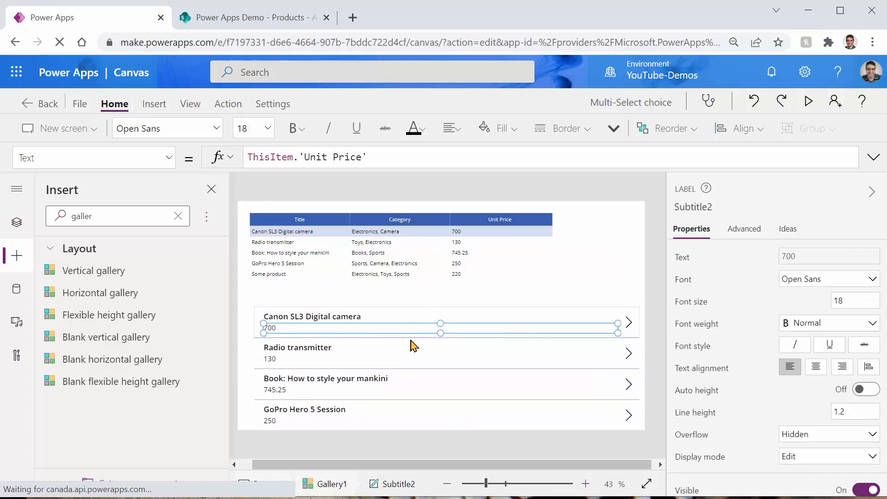
{"action": "mouse_move", "coordinate": [403, 338]}
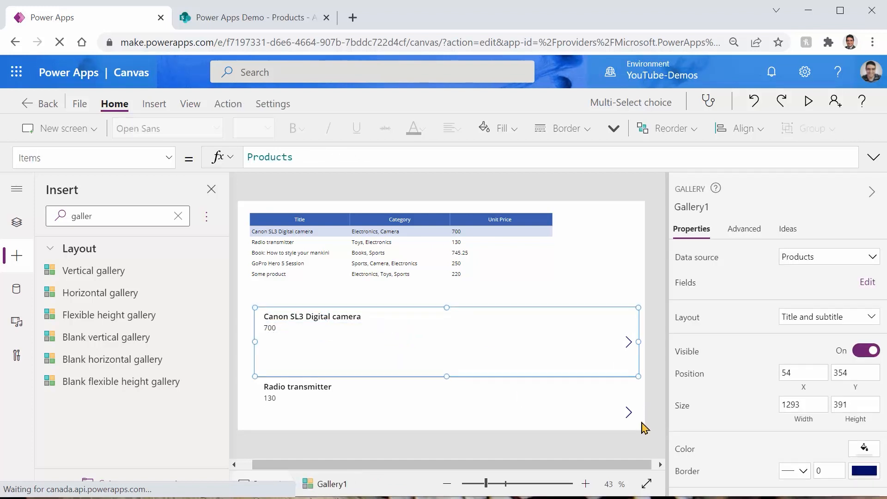
{"action": "mouse_move", "coordinate": [355, 358]}
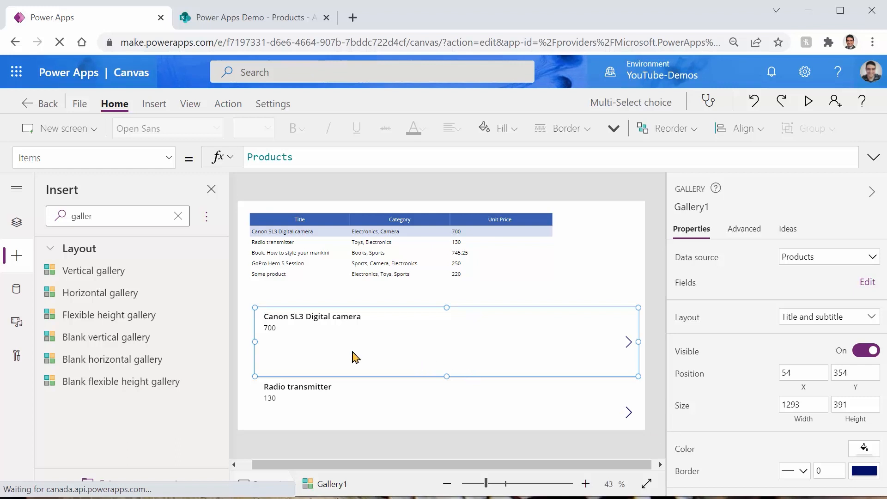
{"action": "mouse_move", "coordinate": [385, 347]}
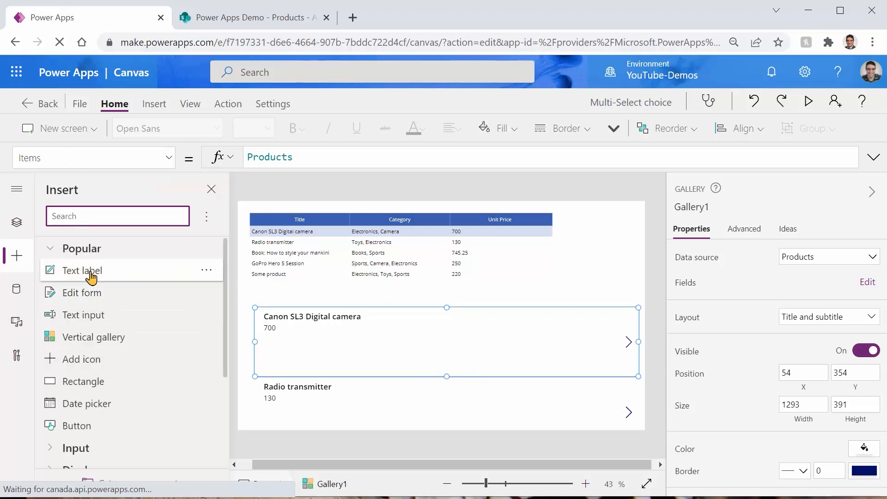
Add a creator-name label to the gallery item, set font size 15, and widen it
{"action": "left_click", "coordinate": [81, 270]}
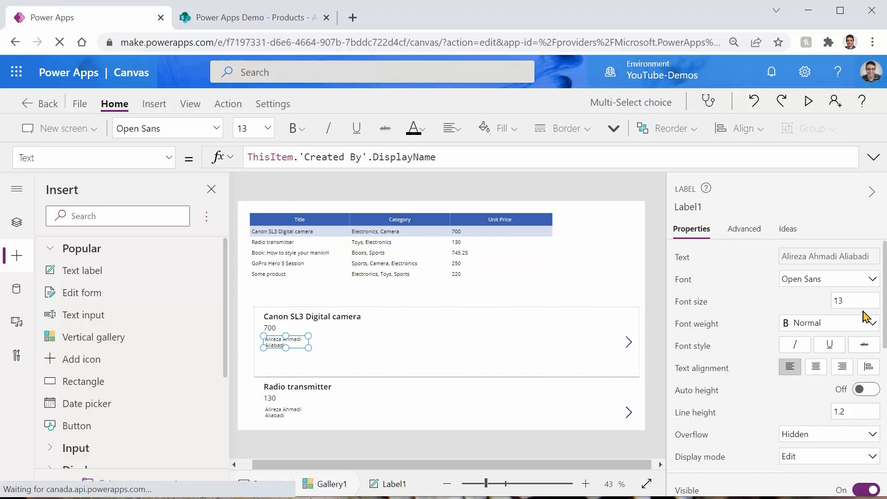
{"action": "left_click", "coordinate": [851, 301]}
{"action": "type", "text": "15"}
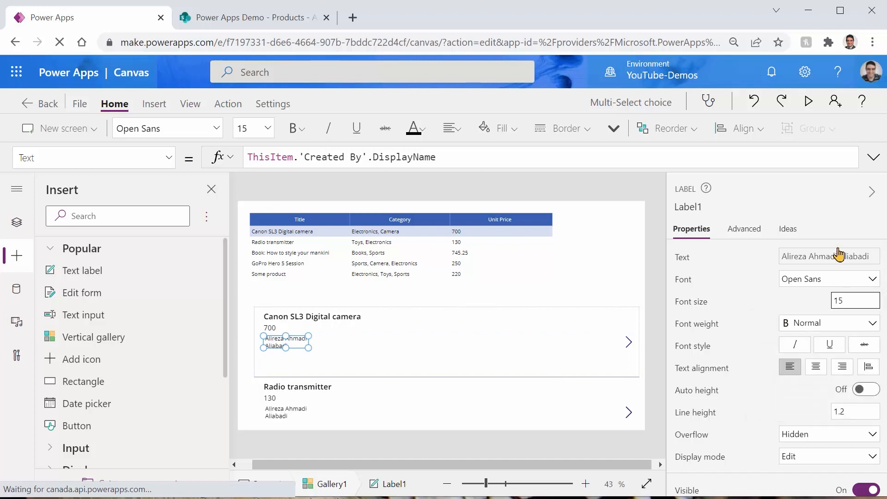
{"action": "left_click_drag", "start_coordinate": [310, 342], "coordinate": [465, 341]}
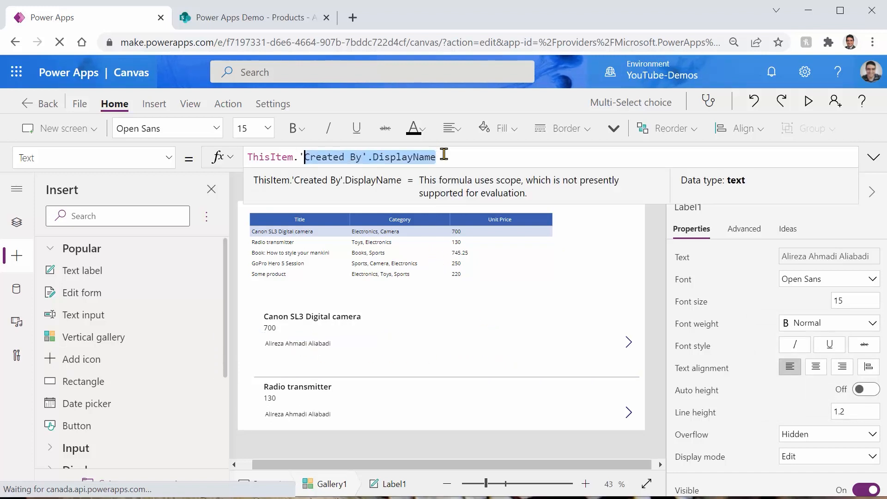
Replace the label formula with Concat(ThisItem.Category, ThisRecord.Value, "; ")
{"action": "key", "text": "Delete"}
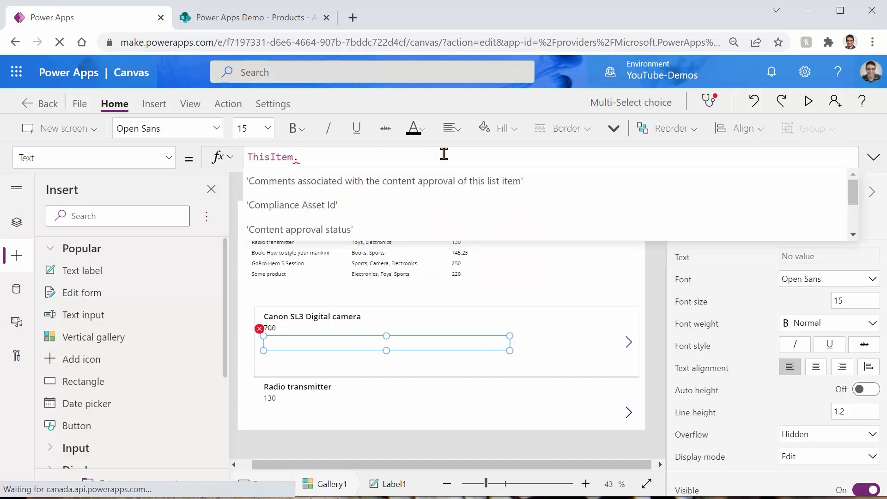
{"action": "type", "text": "Category"}
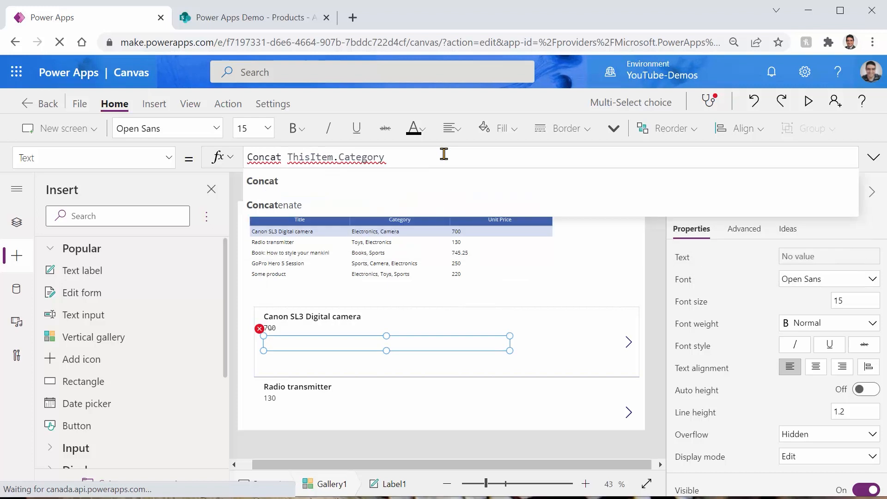
{"action": "type", "text": "("}
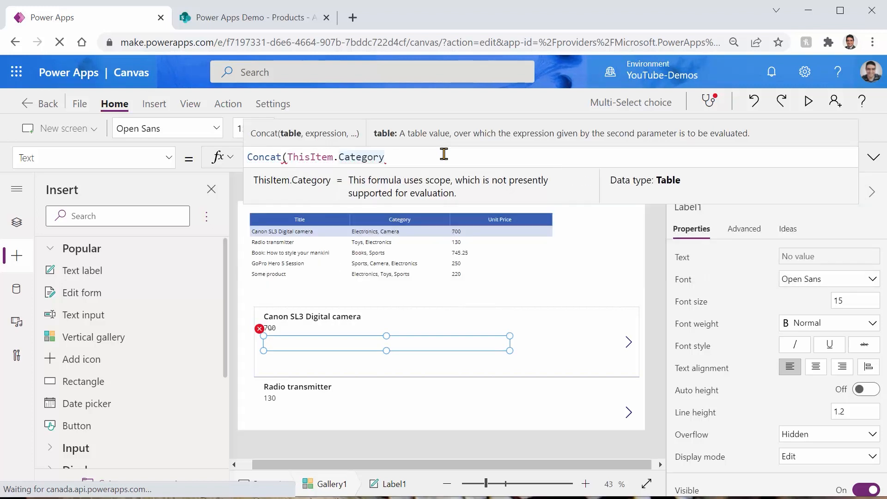
{"action": "type", "text": ","}
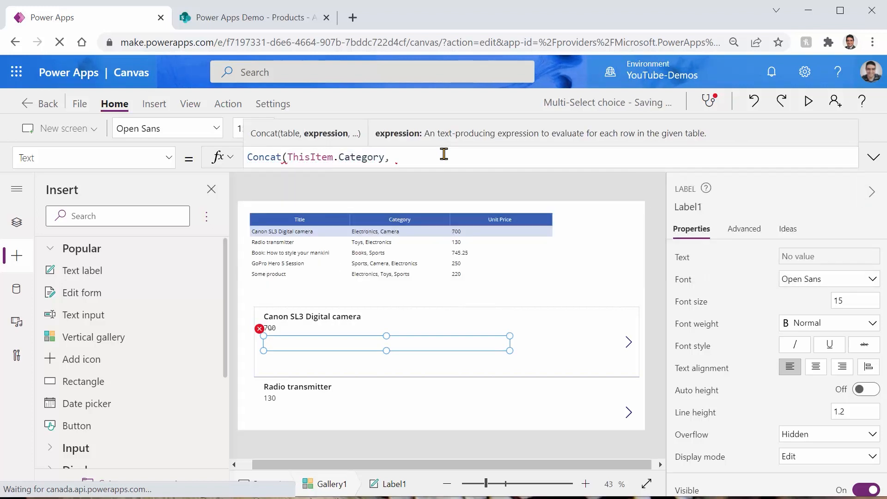
{"action": "type", "text": "this"}
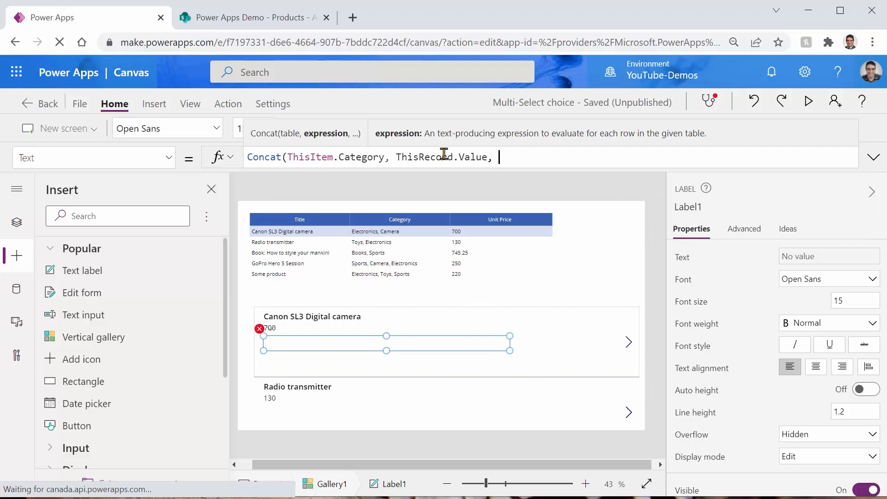
{"action": "type", "text": "\"\""}
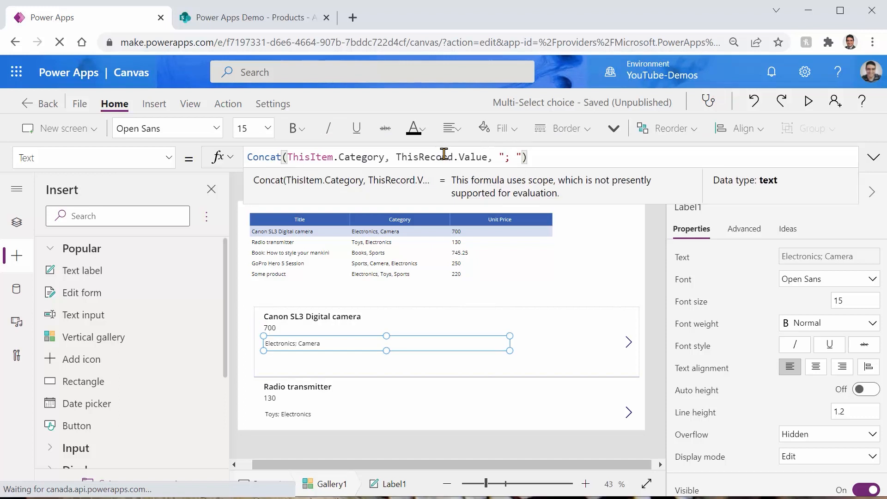
{"action": "mouse_move", "coordinate": [393, 322]}
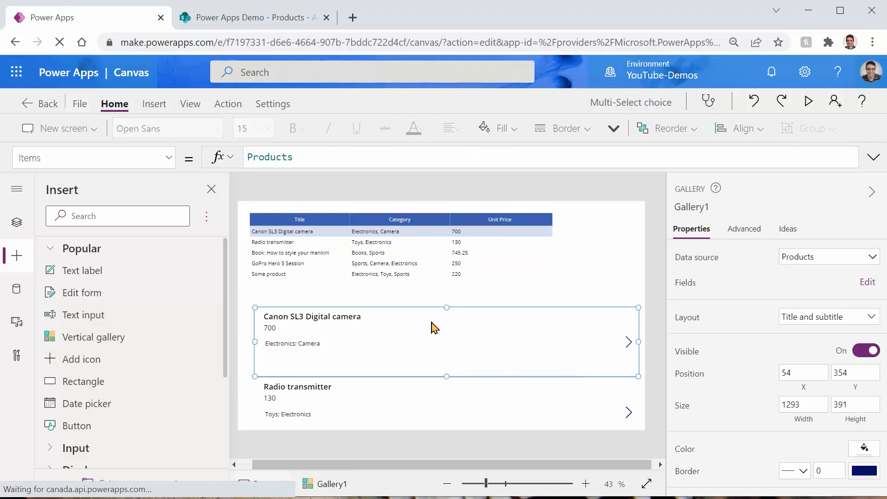
Insert a blank horizontal gallery into the product item, widened and placed under the categories
{"action": "left_click", "coordinate": [271, 328]}
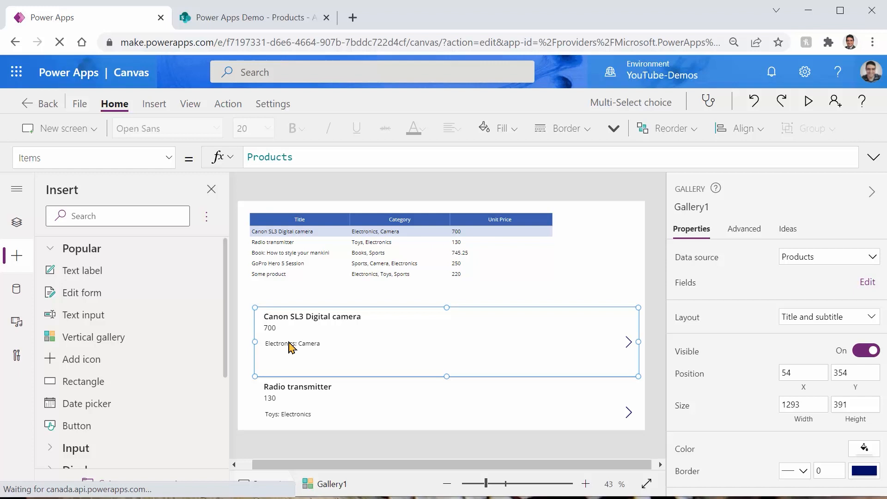
{"action": "left_click", "coordinate": [293, 342]}
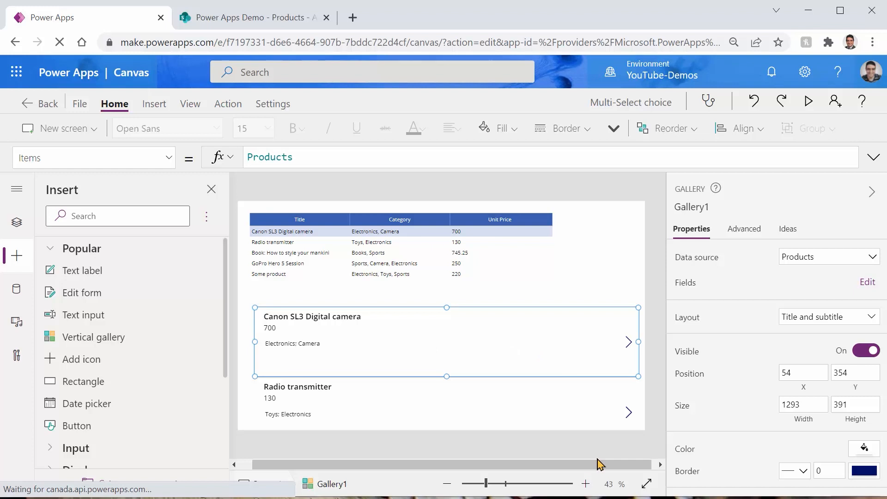
{"action": "mouse_move", "coordinate": [17, 258]}
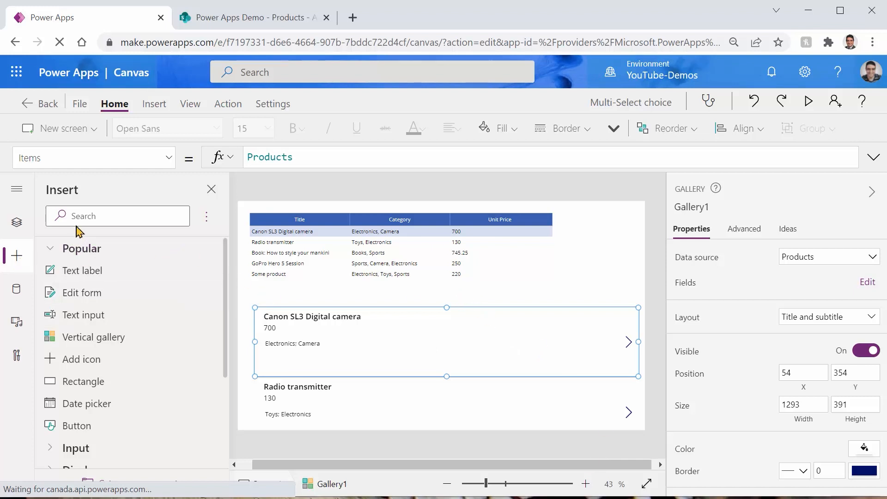
{"action": "left_click", "coordinate": [117, 216]}
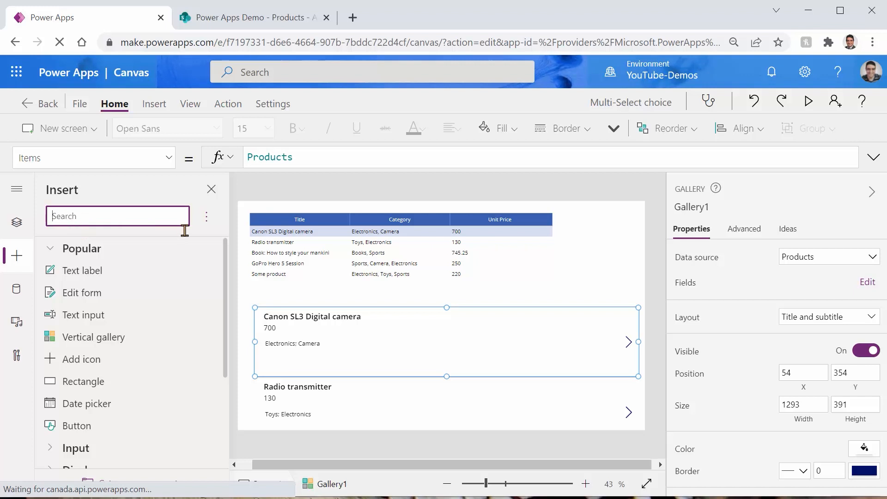
{"action": "type", "text": "Galle"}
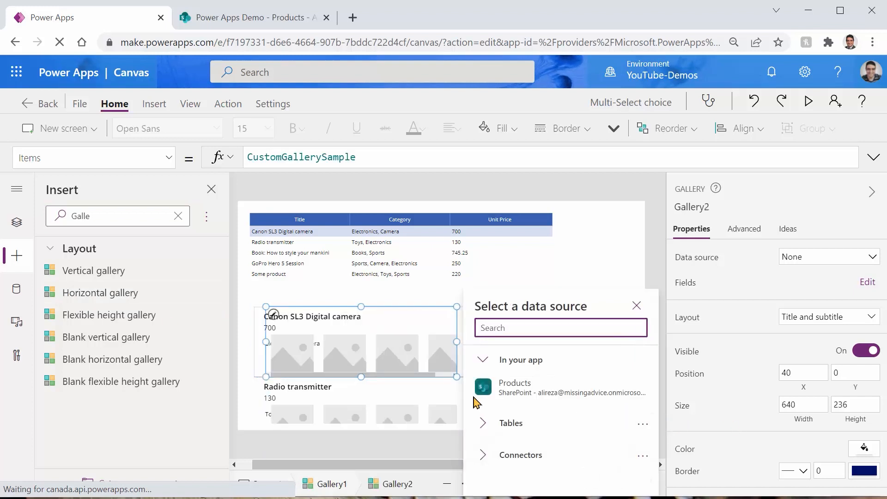
{"action": "mouse_move", "coordinate": [456, 340]}
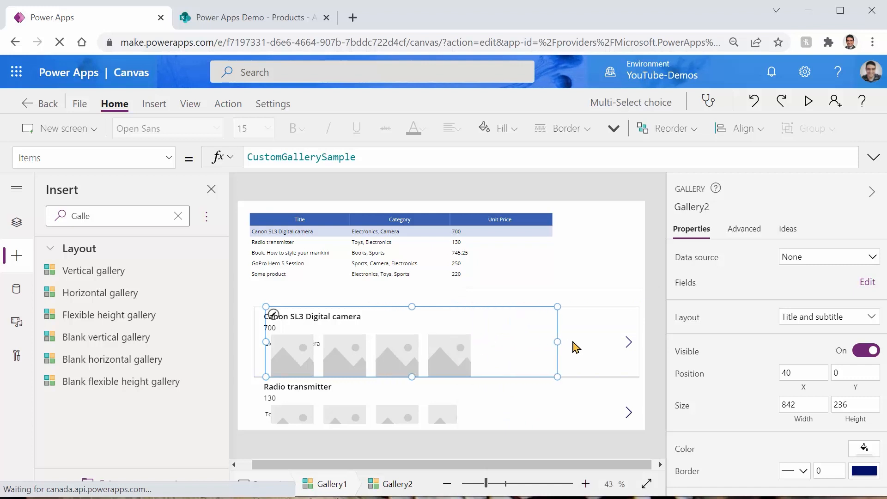
{"action": "left_click_drag", "start_coordinate": [557, 342], "coordinate": [596, 342]}
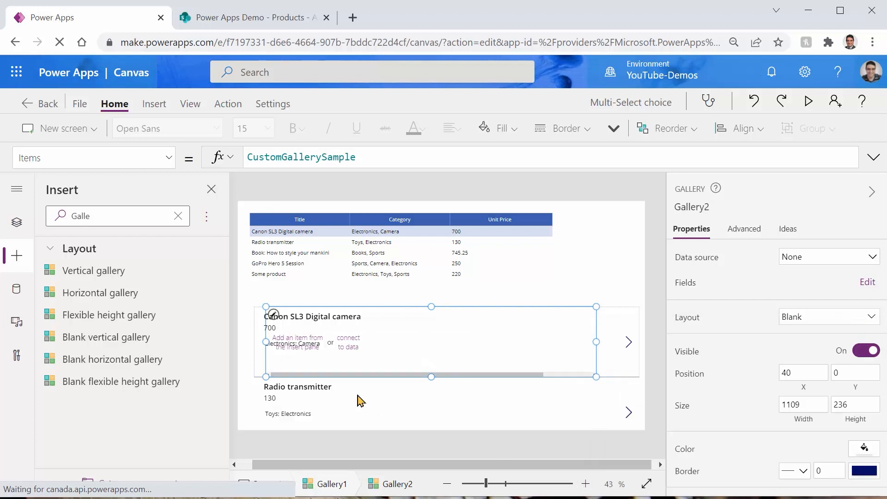
{"action": "mouse_move", "coordinate": [433, 310]}
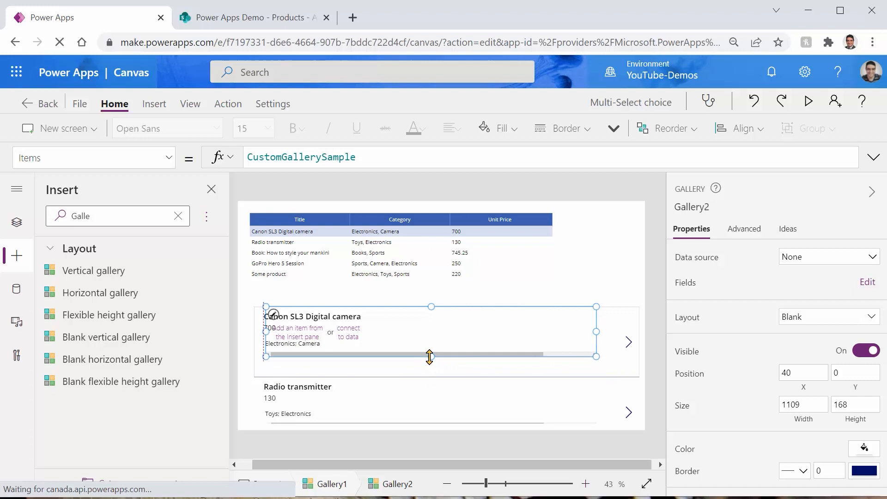
{"action": "mouse_move", "coordinate": [483, 364]}
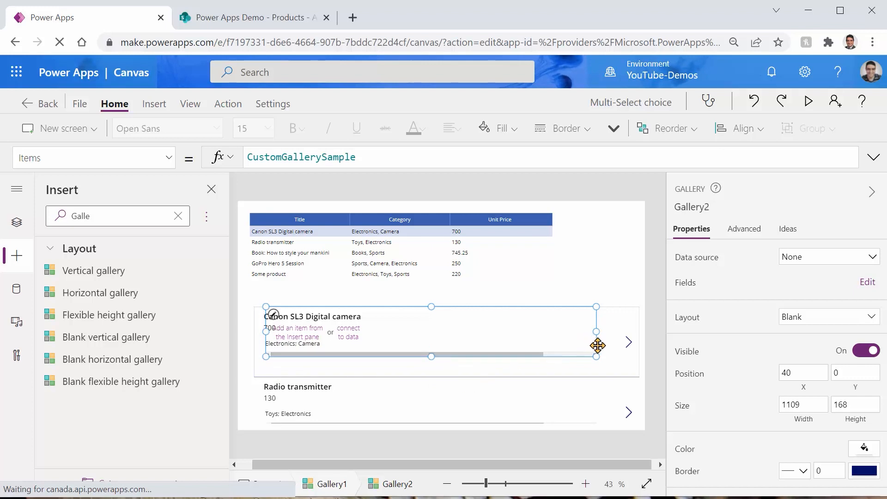
{"action": "left_click_drag", "start_coordinate": [598, 345], "coordinate": [453, 323]}
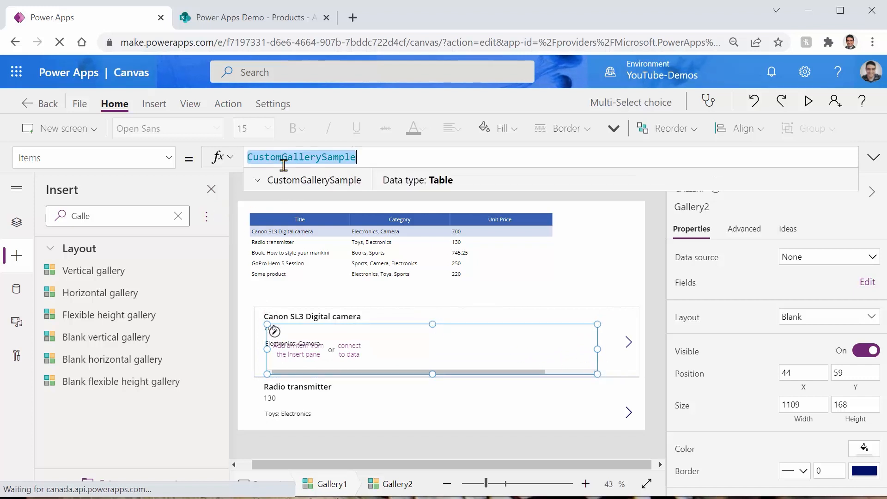
Set the nested gallery's Items to ThisItem.Category and select its item template
{"action": "type", "text": "Categ"}
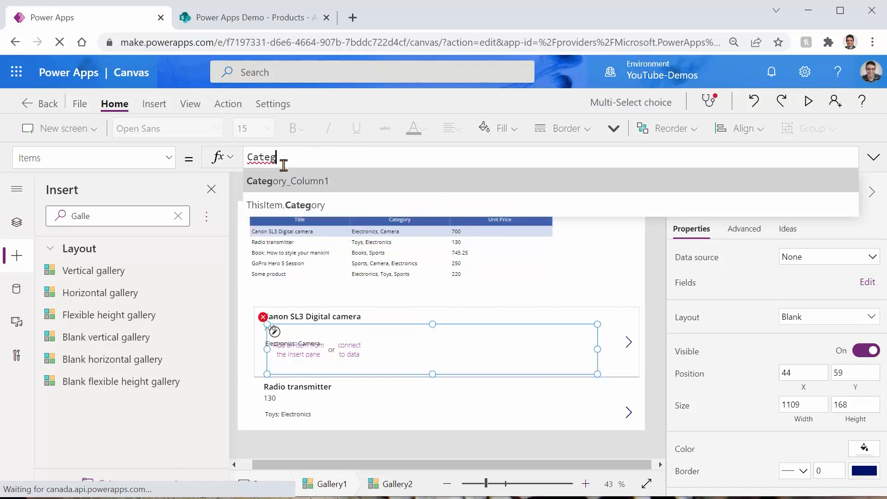
{"action": "left_click", "coordinate": [285, 204]}
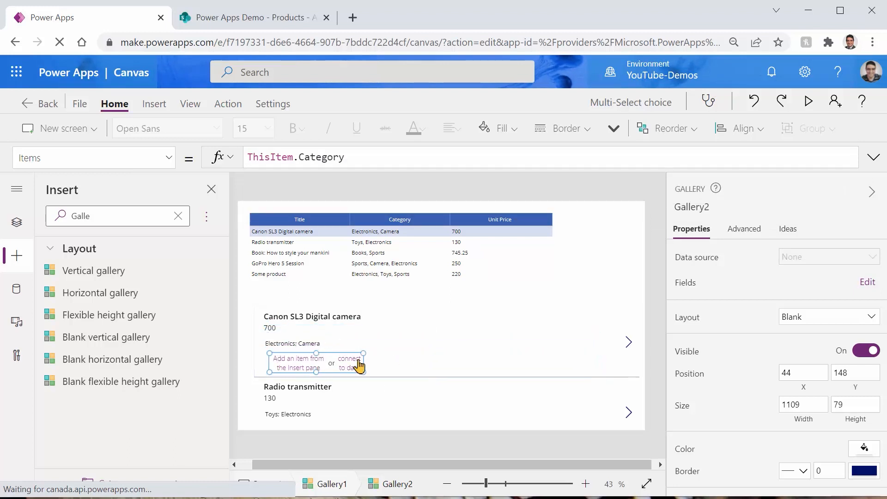
{"action": "left_click", "coordinate": [114, 215]}
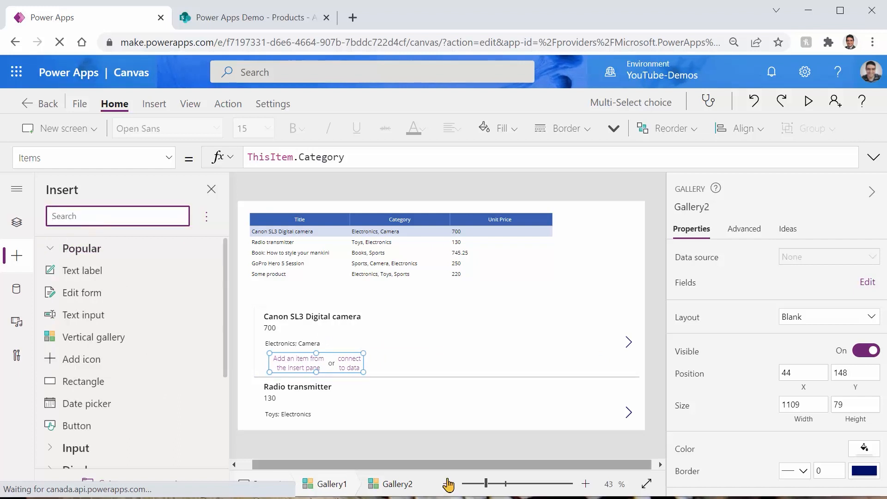
{"action": "mouse_move", "coordinate": [83, 315]}
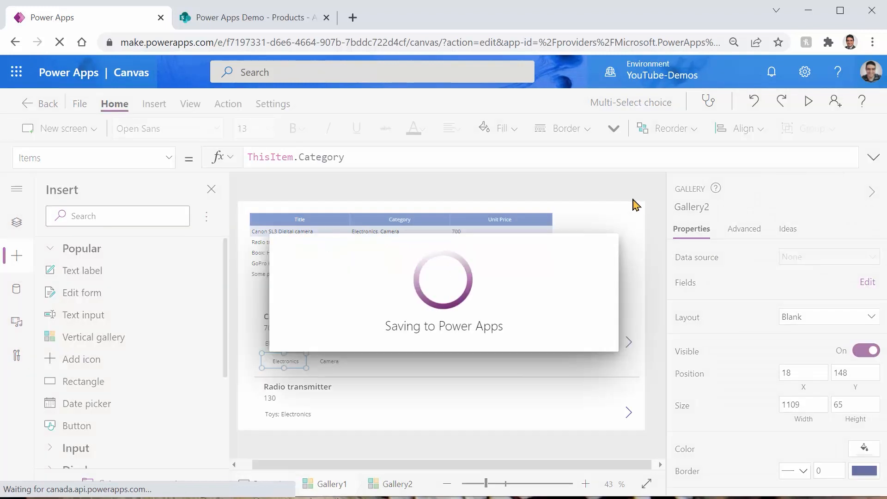
Preview the app to check semicolon-joined categories and nested category items like Electronics, Camera
{"action": "left_click", "coordinate": [809, 101]}
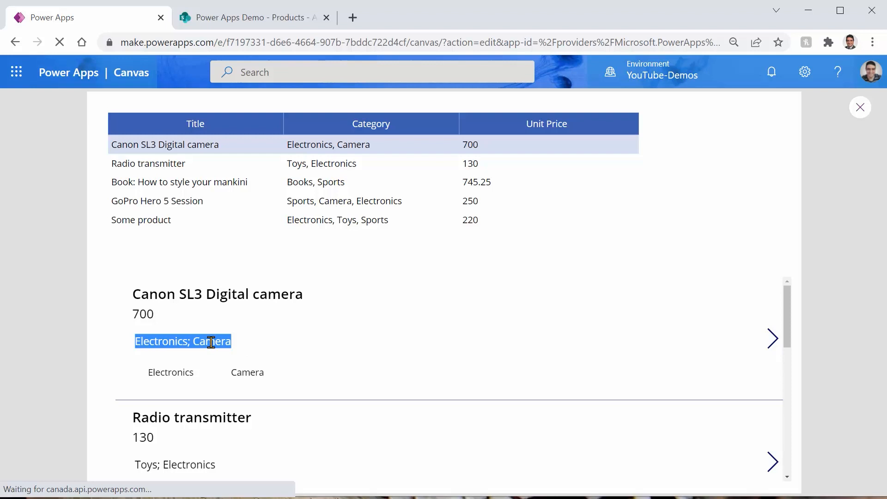
{"action": "mouse_move", "coordinate": [316, 345]}
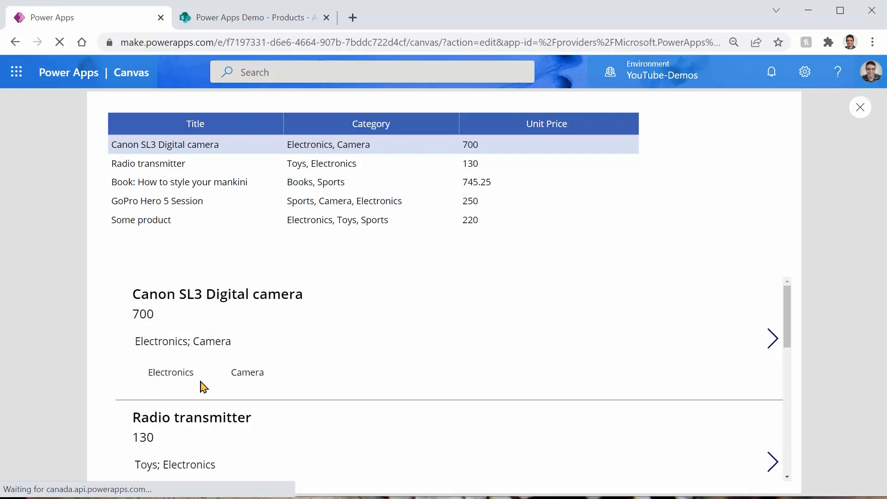
{"action": "mouse_move", "coordinate": [315, 377]}
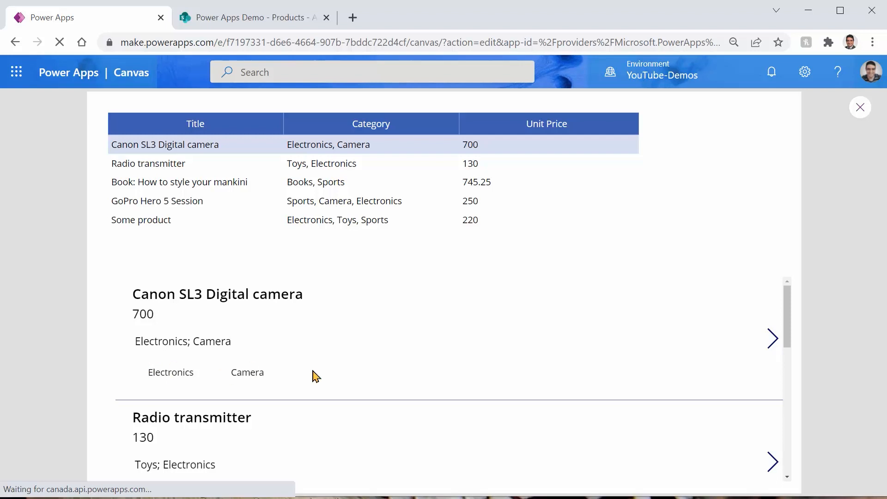
{"action": "mouse_move", "coordinate": [320, 377]}
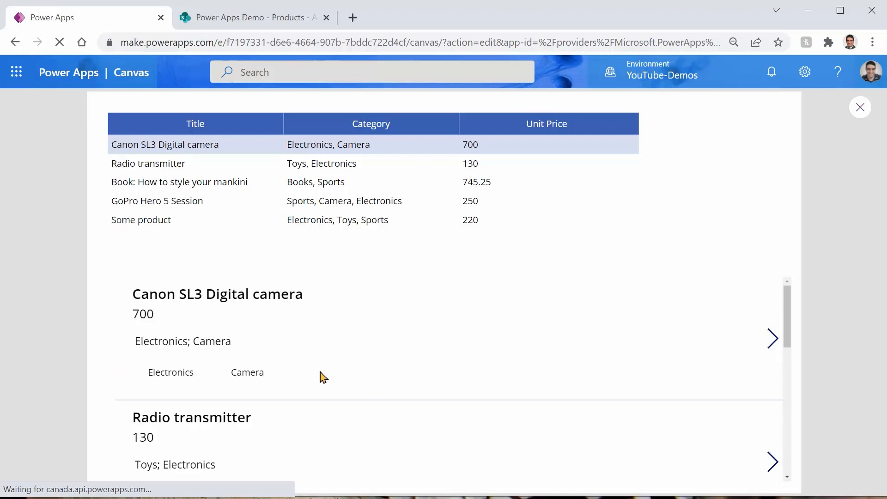
{"action": "mouse_move", "coordinate": [471, 388]}
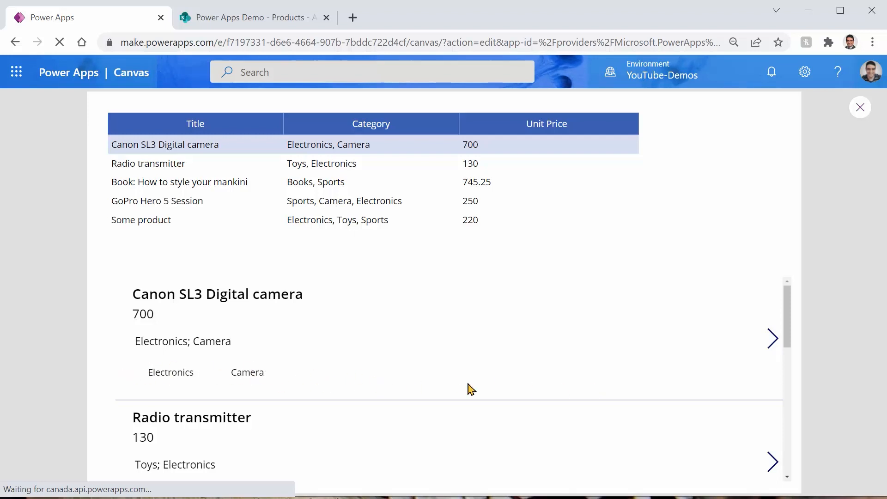
{"action": "mouse_move", "coordinate": [521, 383]}
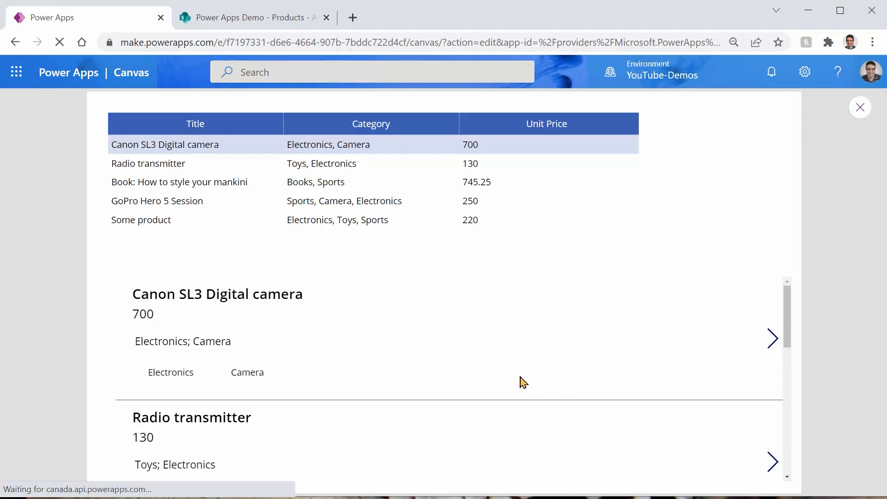